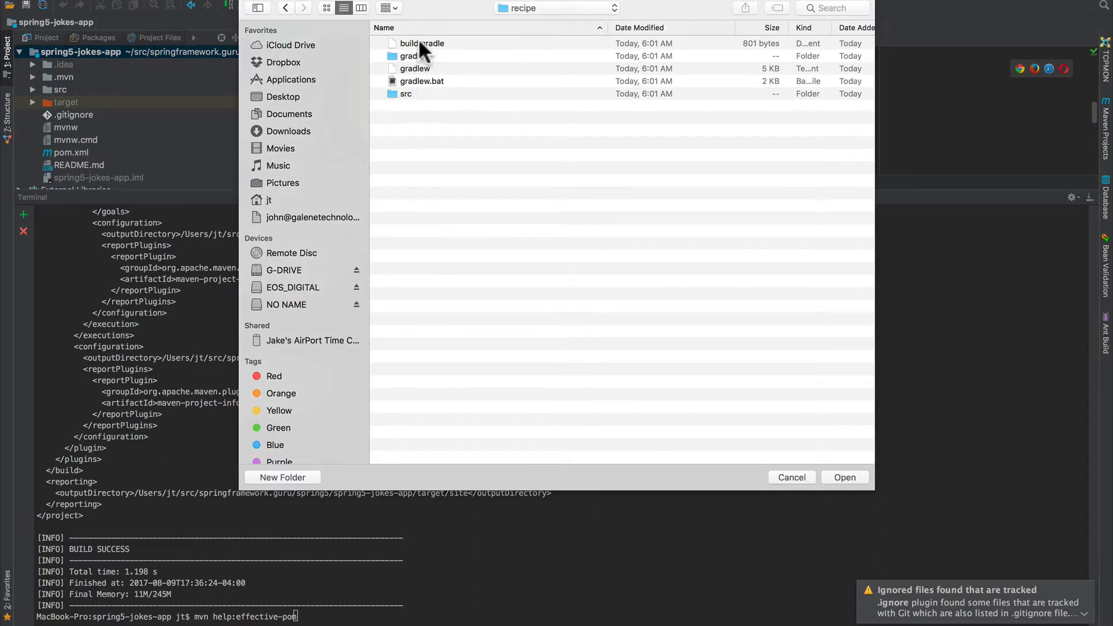
{"action": "mouse_move", "coordinate": [812, 444]}
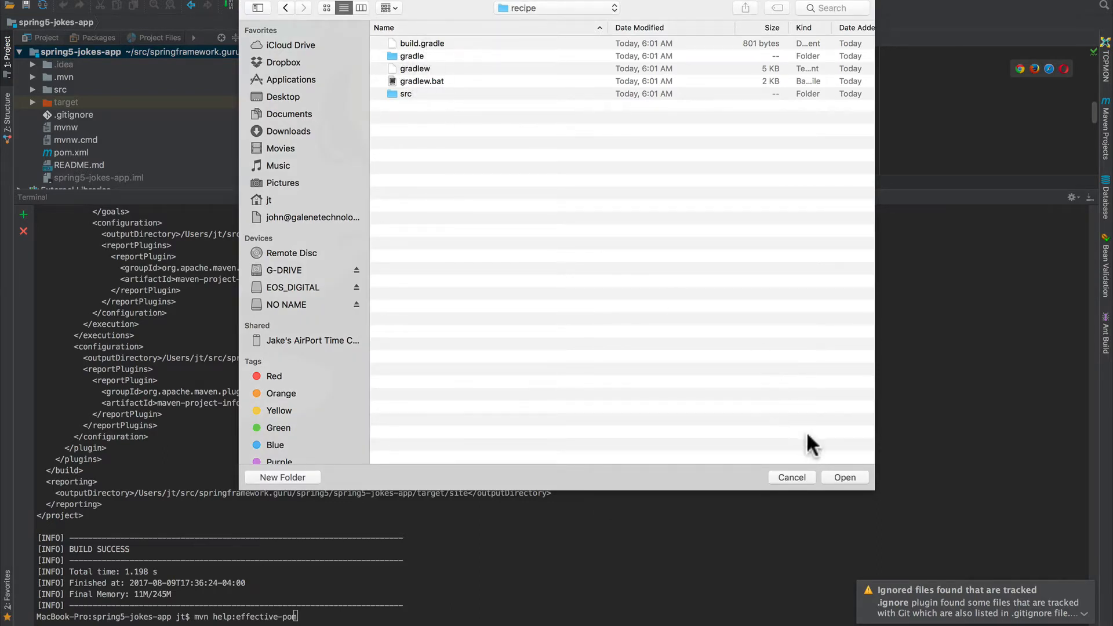
- Import the recipe folder as a Gradle project and finish the wizard
{"action": "left_click", "coordinate": [790, 476]}
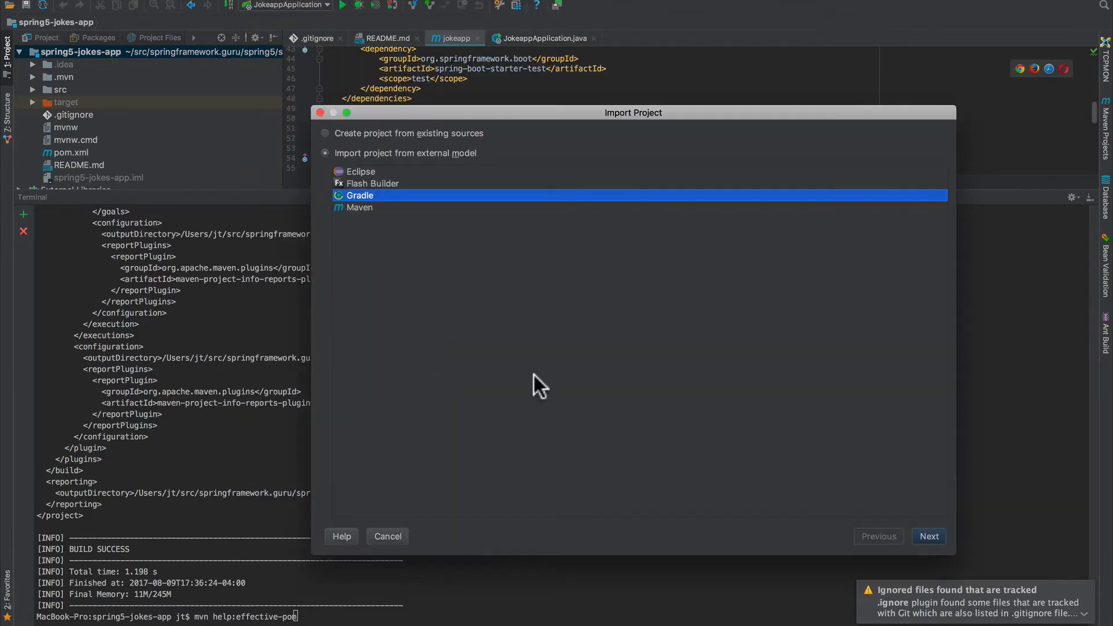
{"action": "left_click", "coordinate": [929, 536]}
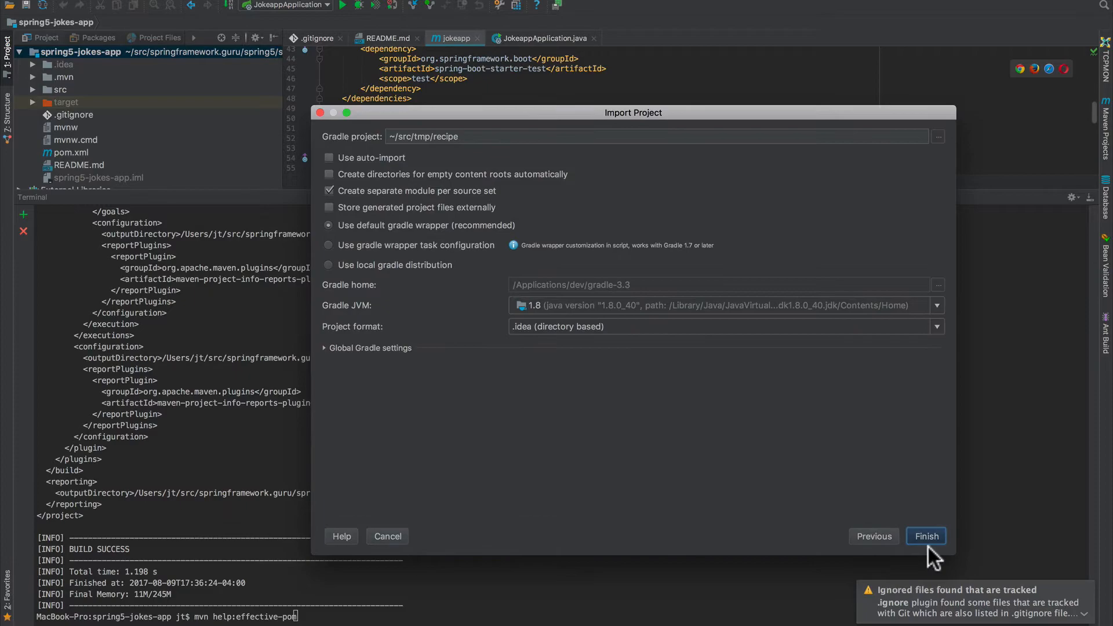
{"action": "left_click", "coordinate": [925, 536]}
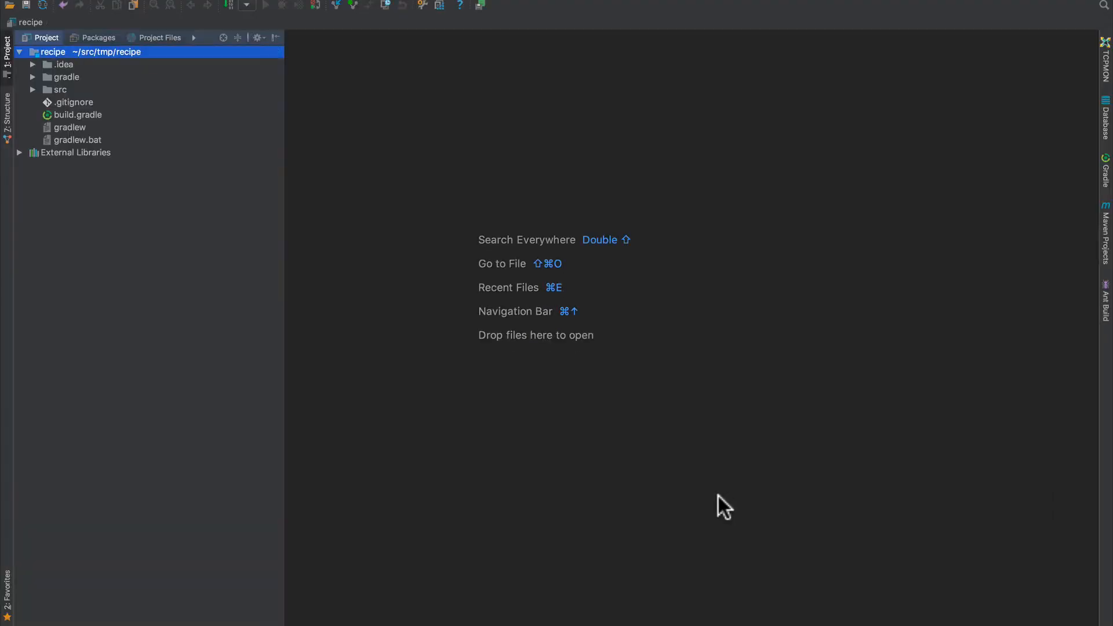
{"action": "mouse_move", "coordinate": [632, 504]}
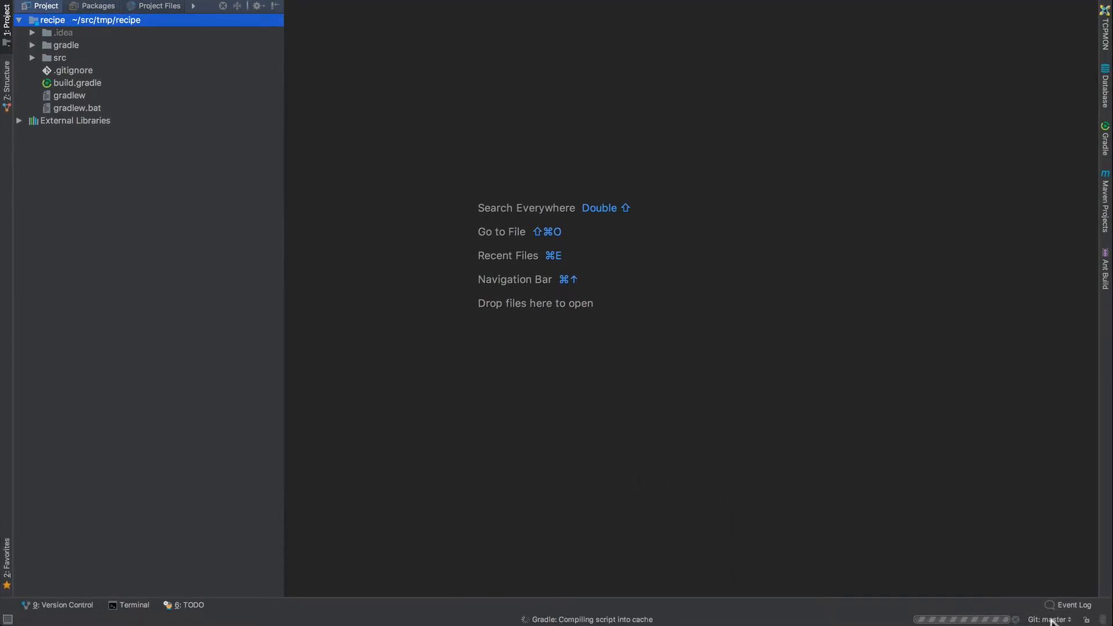
- Check out origin/error as a new local branch named error
{"action": "left_click", "coordinate": [1052, 619]}
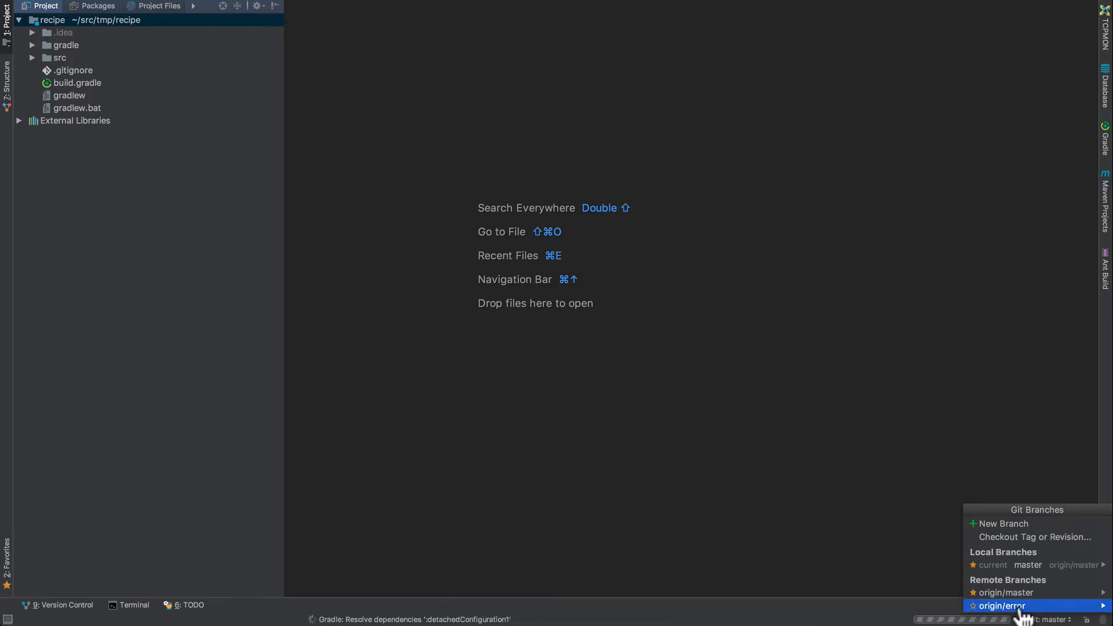
{"action": "mouse_move", "coordinate": [1004, 592]}
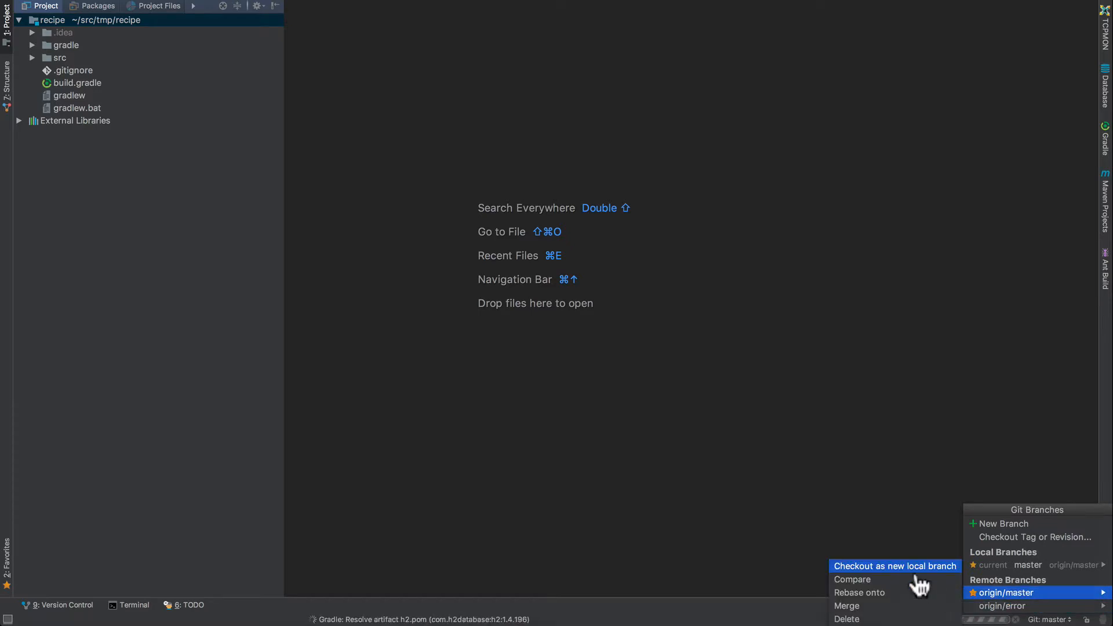
{"action": "left_click", "coordinate": [894, 565]}
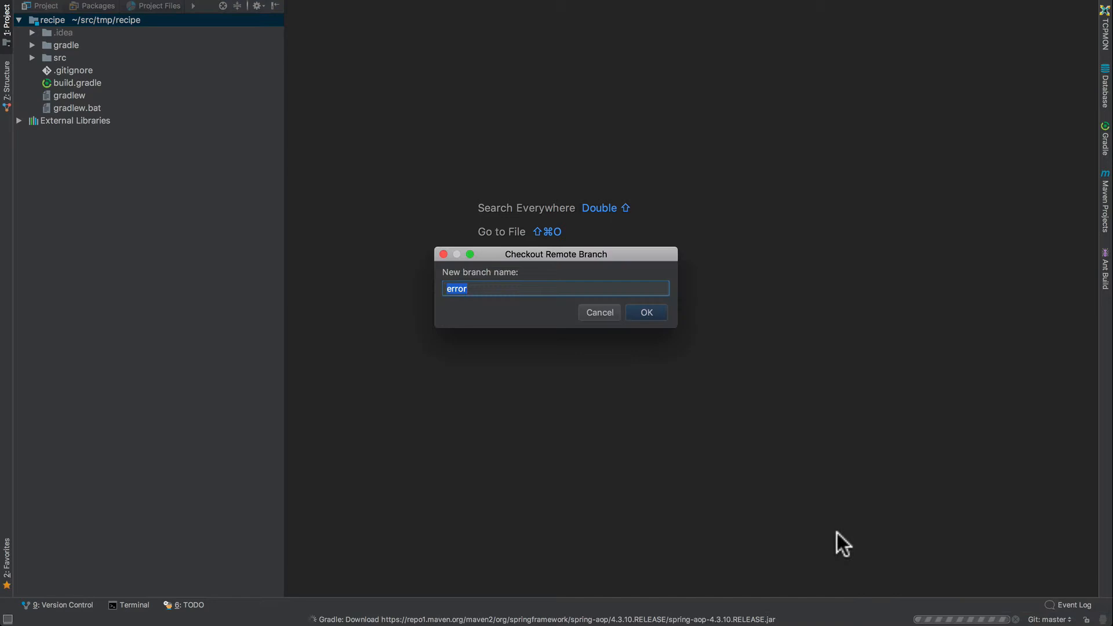
{"action": "left_click", "coordinate": [644, 311]}
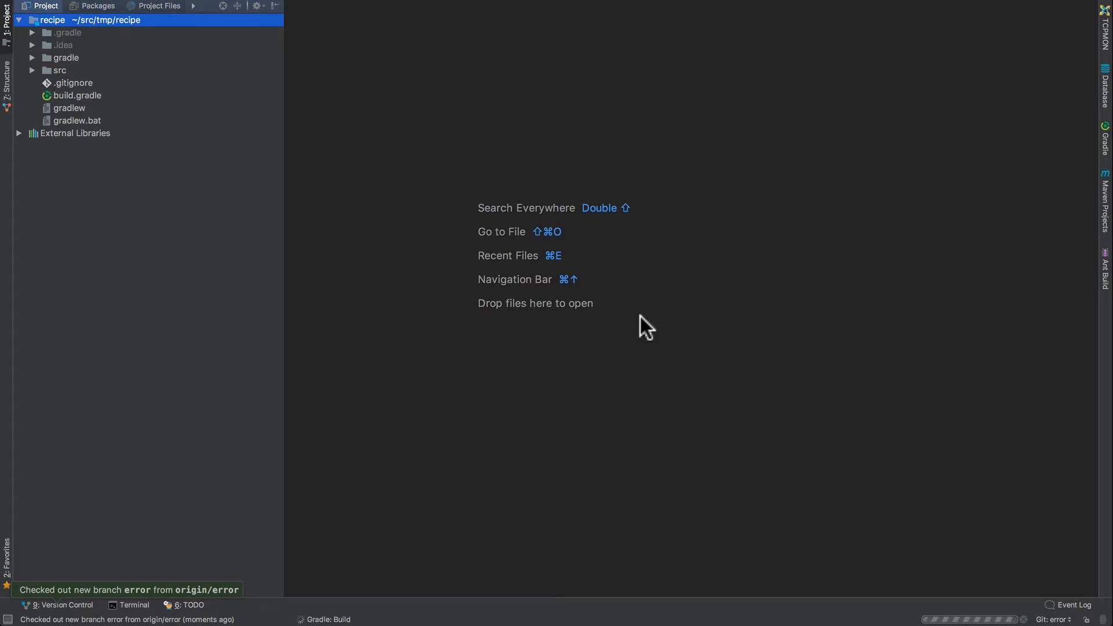
- Expand the src folder in the Project tool window
{"action": "left_click", "coordinate": [33, 70]}
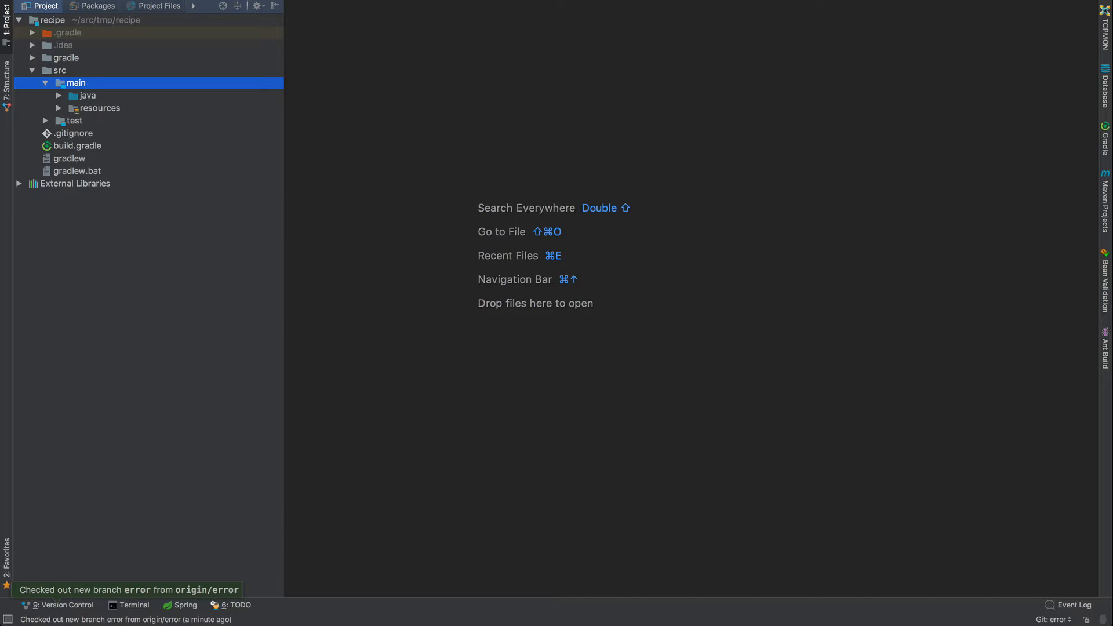
- Build the module from the test java folder, reporting 24 compile errors
{"action": "left_click", "coordinate": [45, 120]}
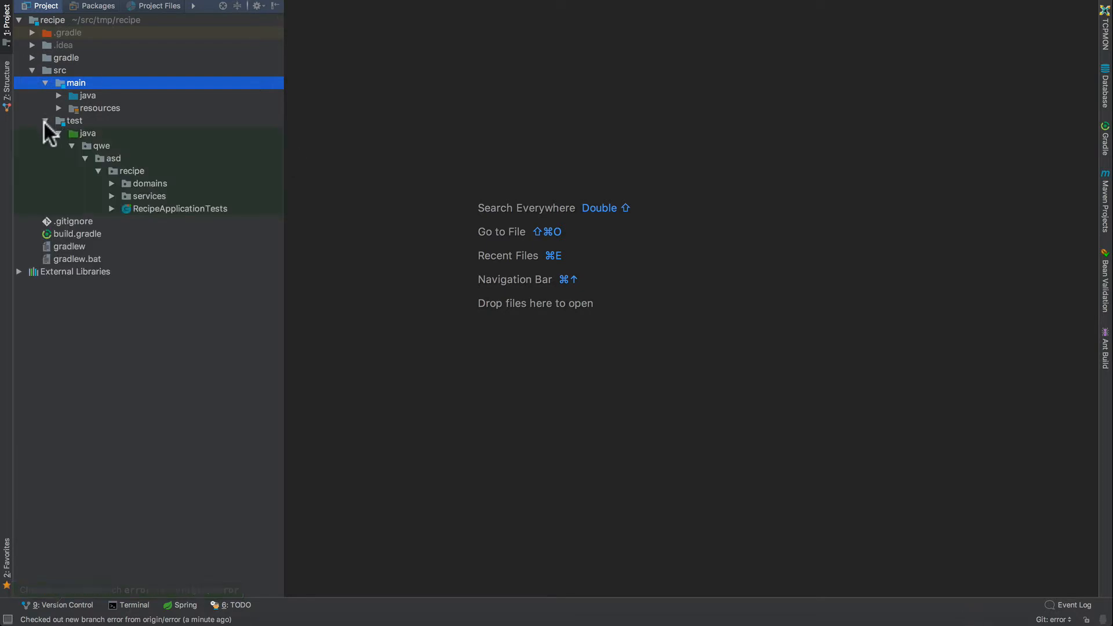
{"action": "right_click", "coordinate": [87, 132]}
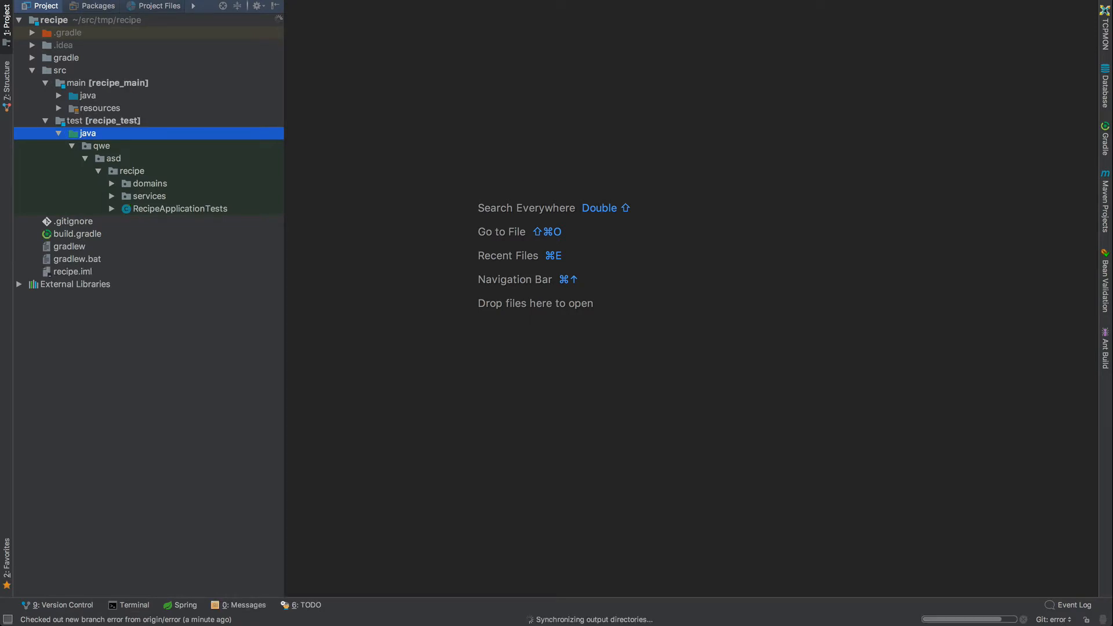
{"action": "left_click", "coordinate": [244, 606]}
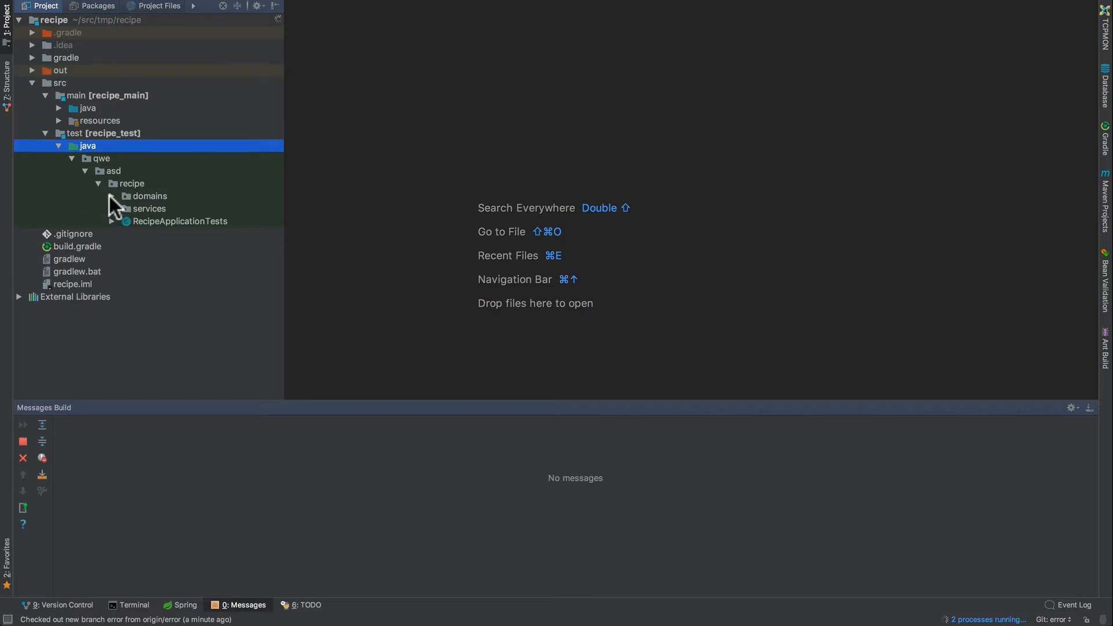
- Open the RecipeServiceImplTest class from the test services folder
{"action": "left_click", "coordinate": [111, 196]}
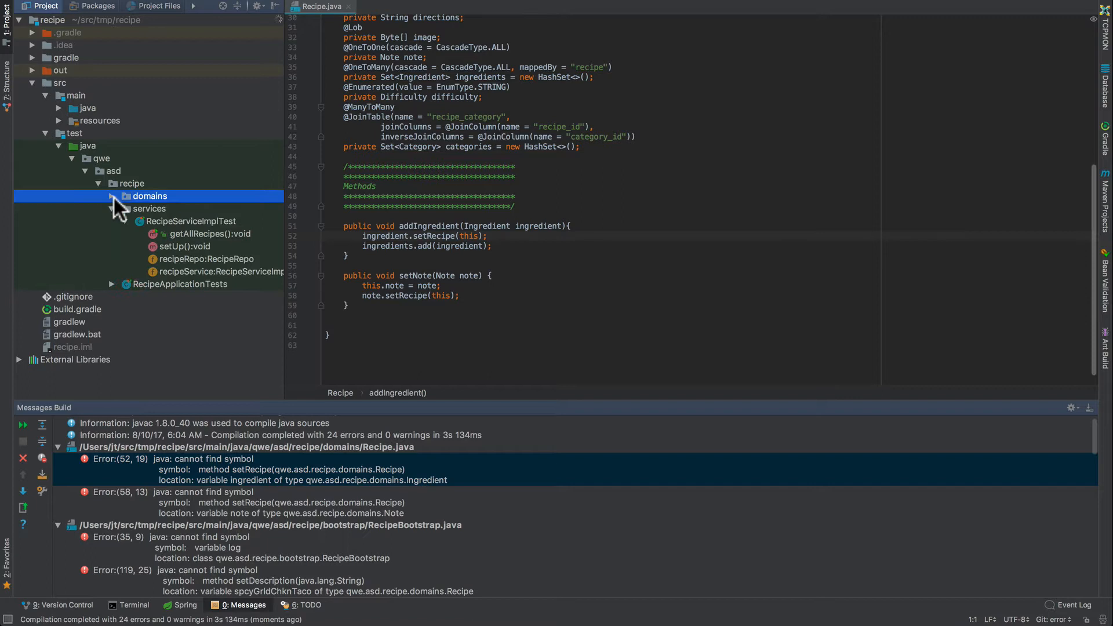
{"action": "double_click", "coordinate": [190, 221]}
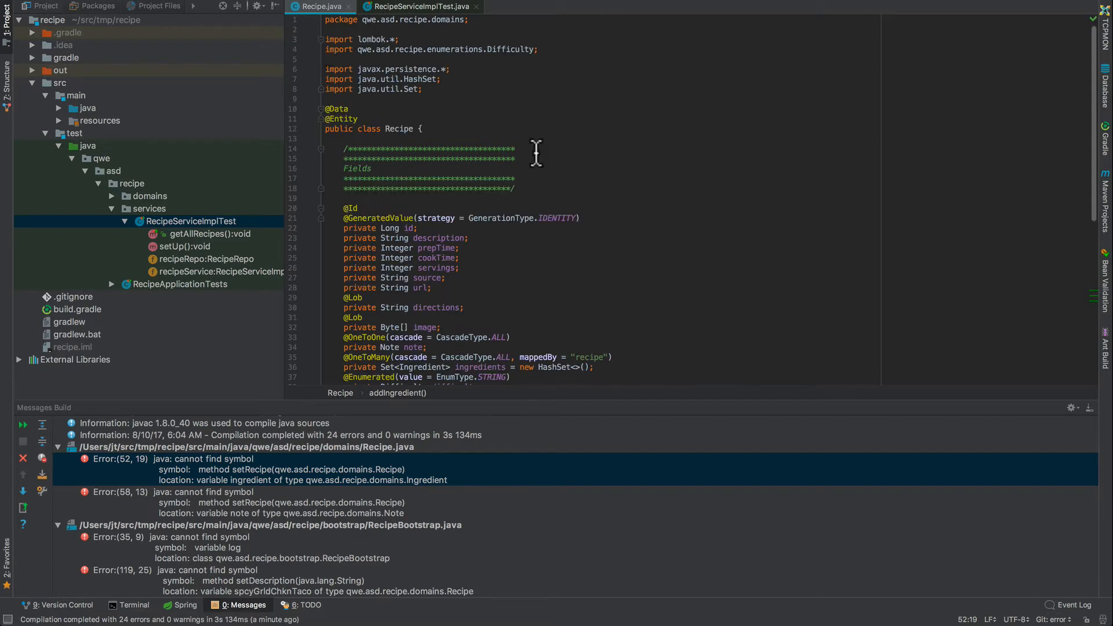
{"action": "mouse_move", "coordinate": [575, 198]}
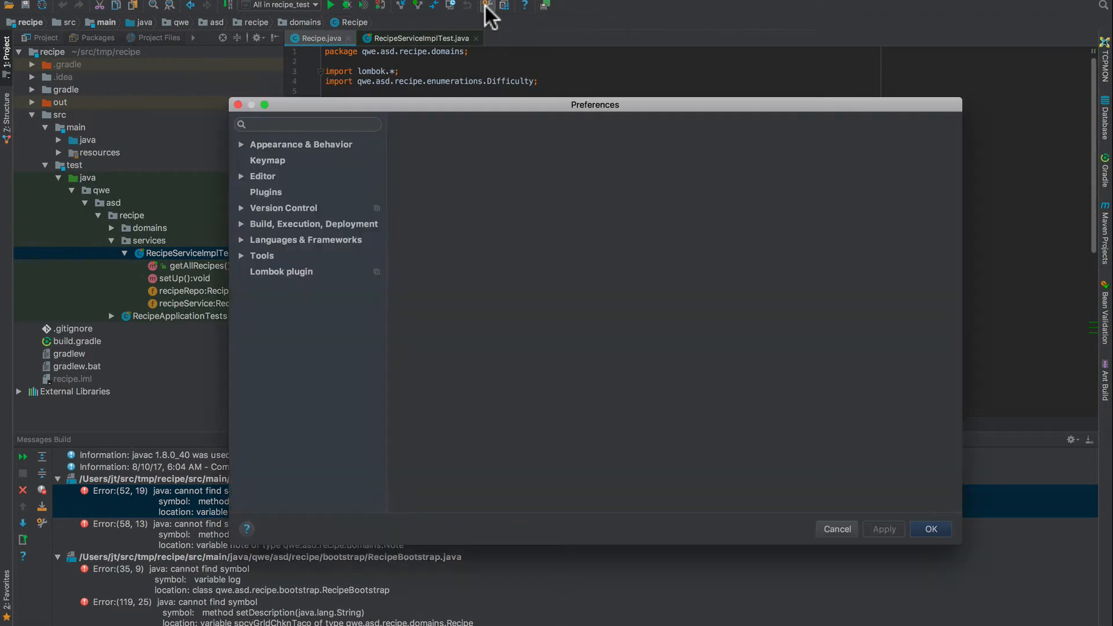
- Enable annotation processing under Compiler > Annotation Processors and confirm the preferences
{"action": "left_click", "coordinate": [301, 144]}
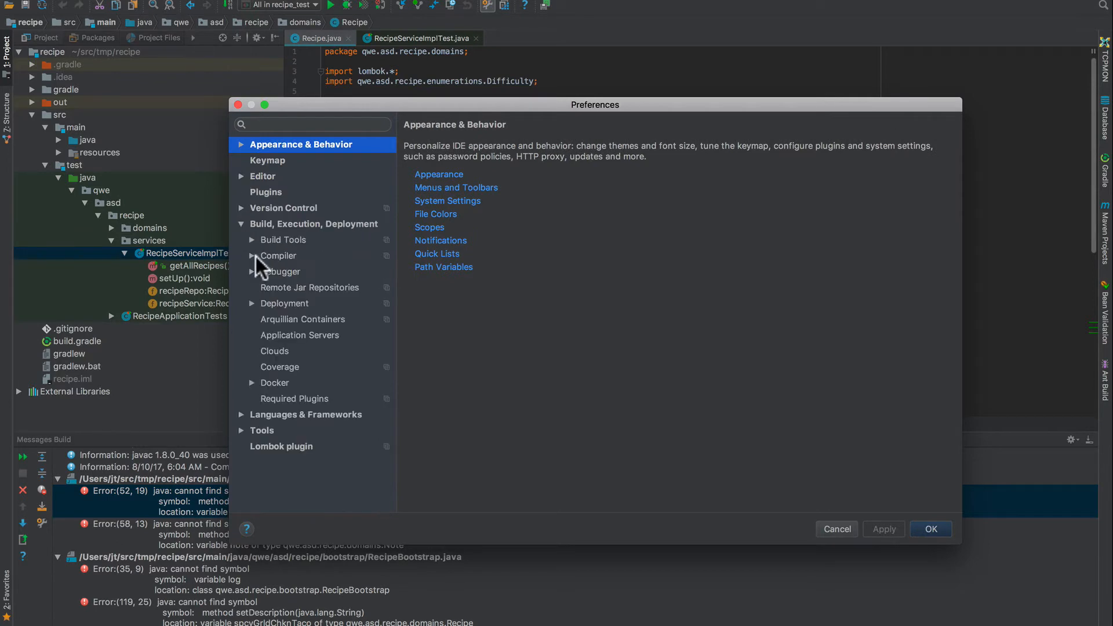
{"action": "left_click", "coordinate": [280, 255]}
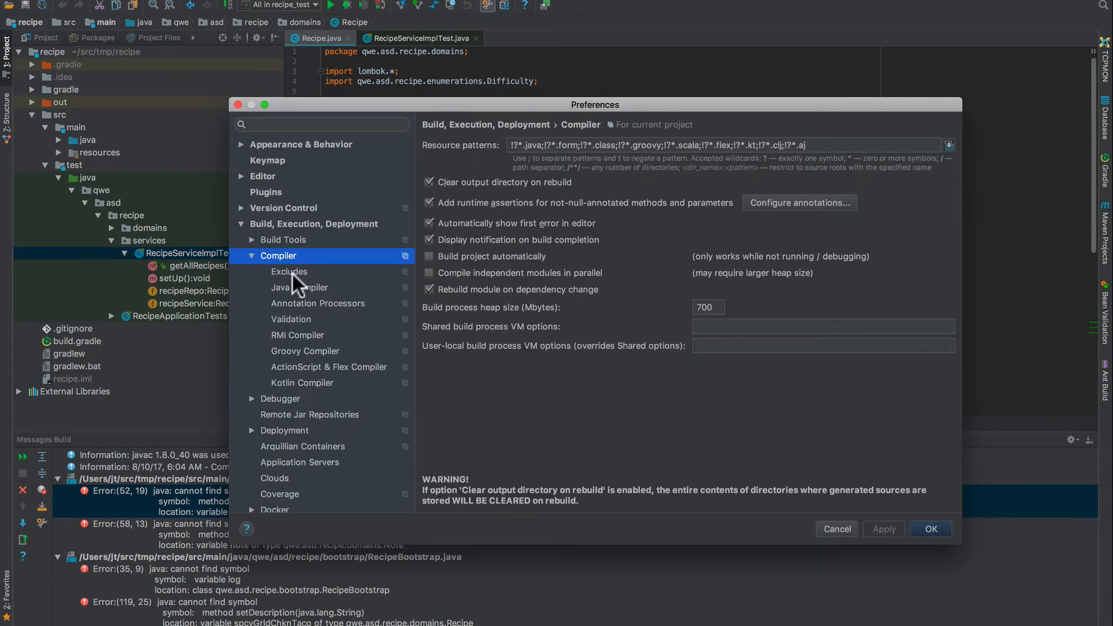
{"action": "left_click", "coordinate": [299, 287]}
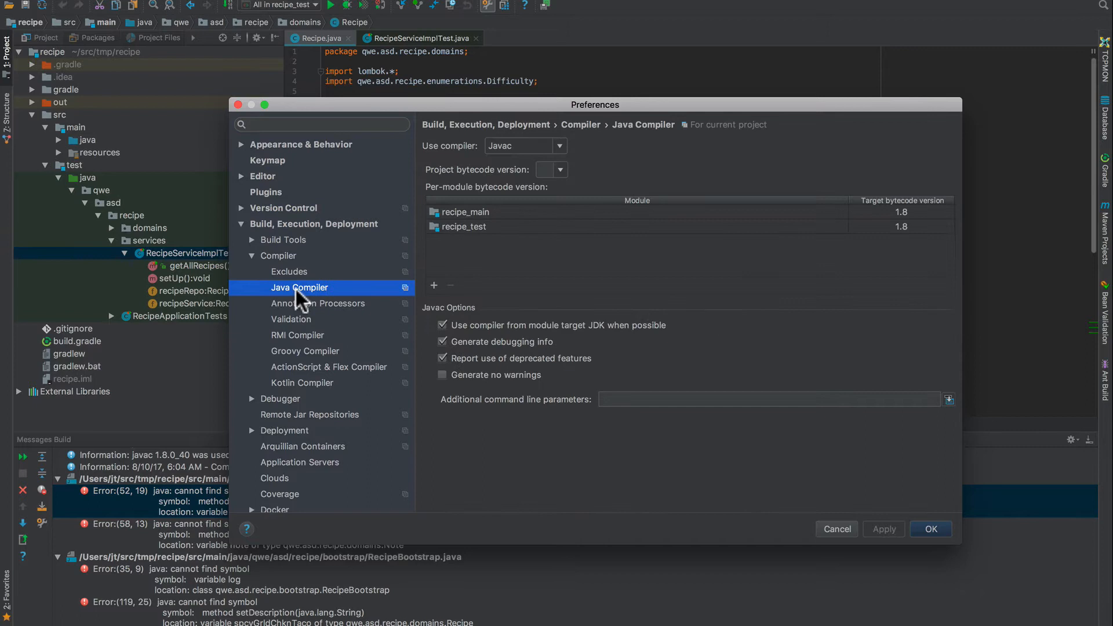
{"action": "mouse_move", "coordinate": [533, 276]}
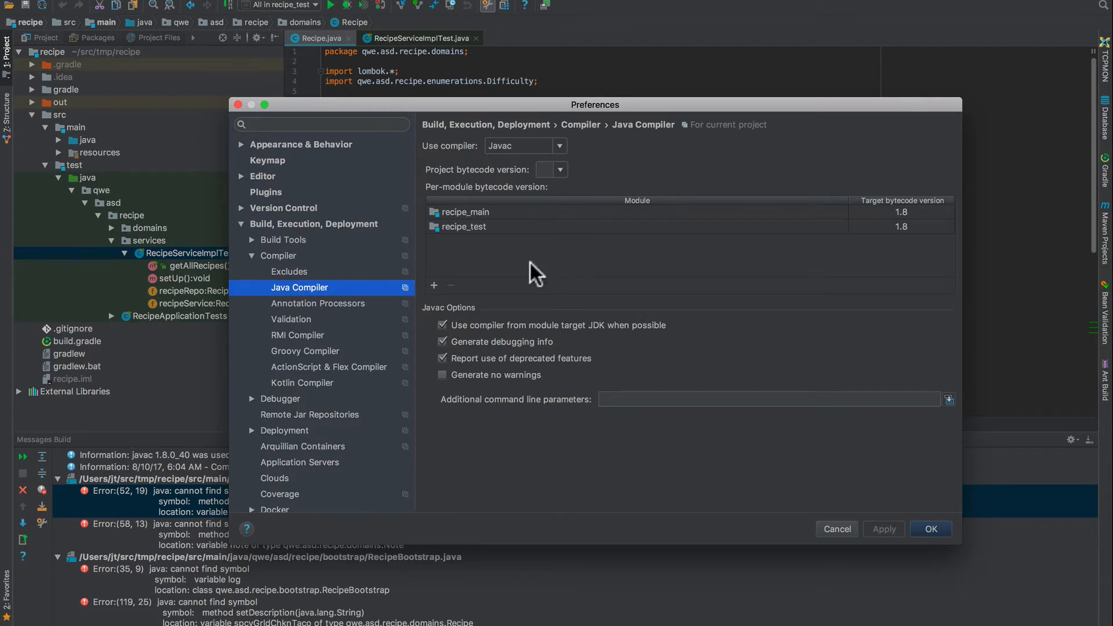
{"action": "left_click", "coordinate": [318, 303]}
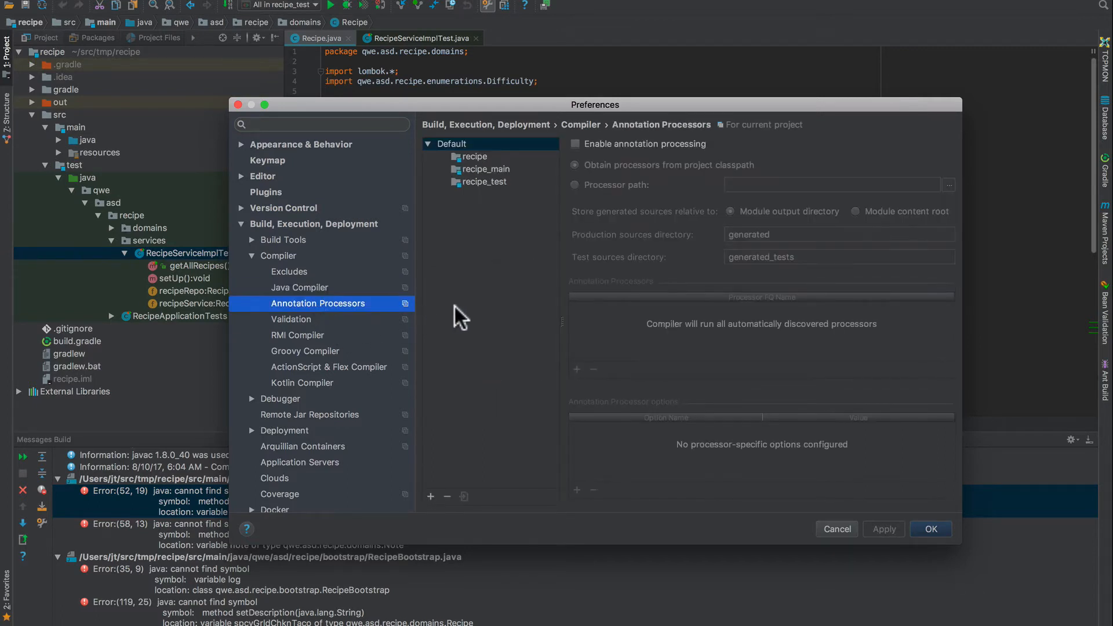
{"action": "left_click", "coordinate": [575, 144]}
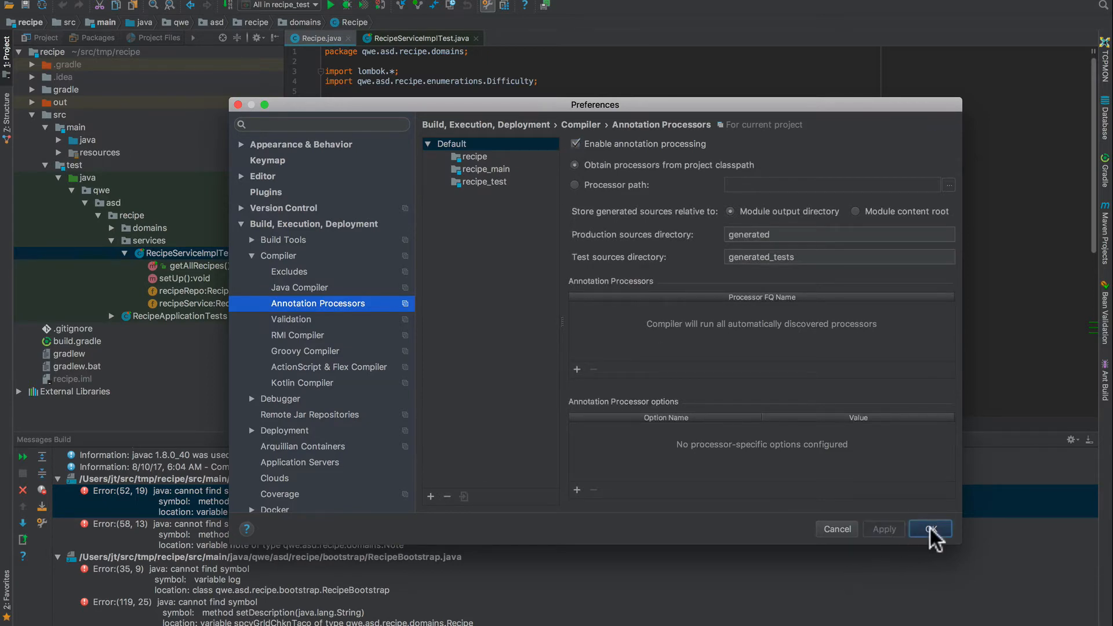
{"action": "left_click", "coordinate": [930, 529]}
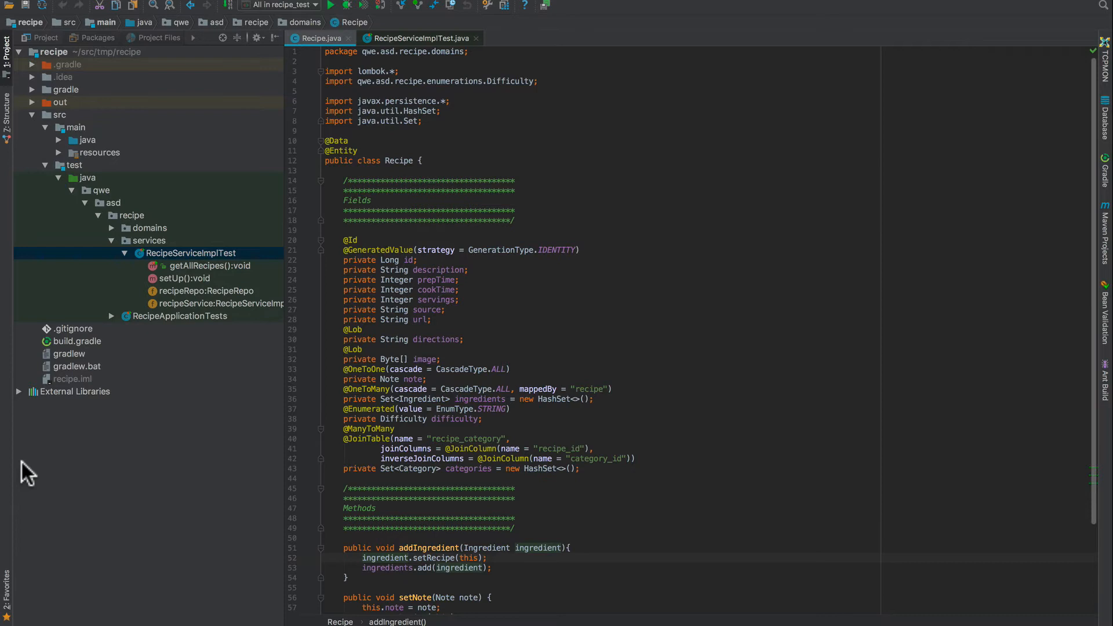
{"action": "mouse_move", "coordinate": [188, 268]}
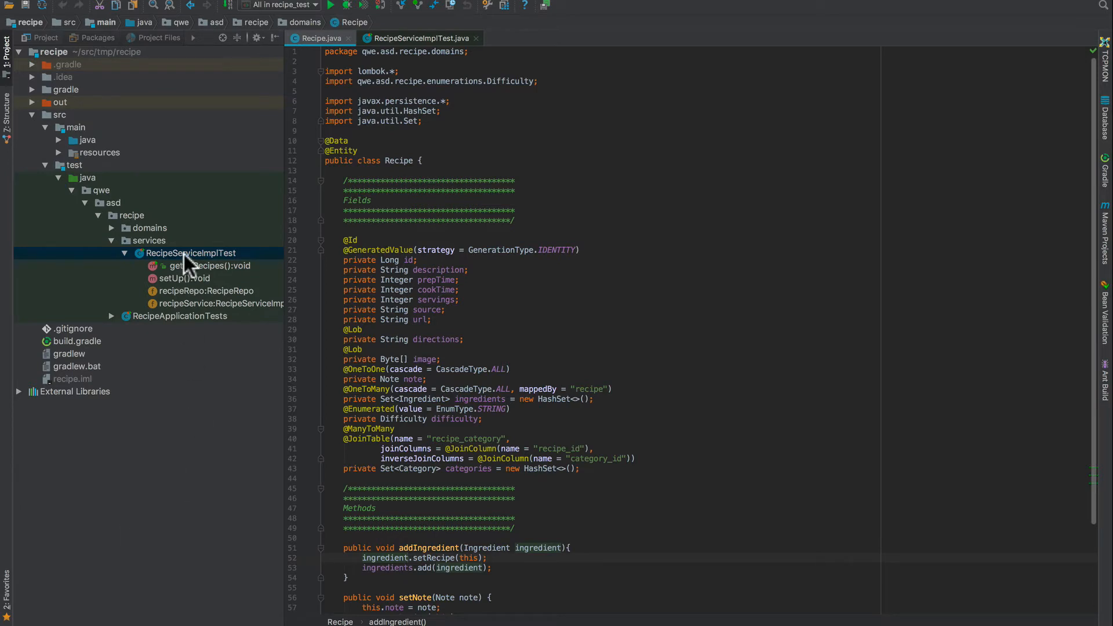
- Run RecipeServiceImplTest, which fails with a NullPointerException in getAllRecipes
{"action": "right_click", "coordinate": [189, 253]}
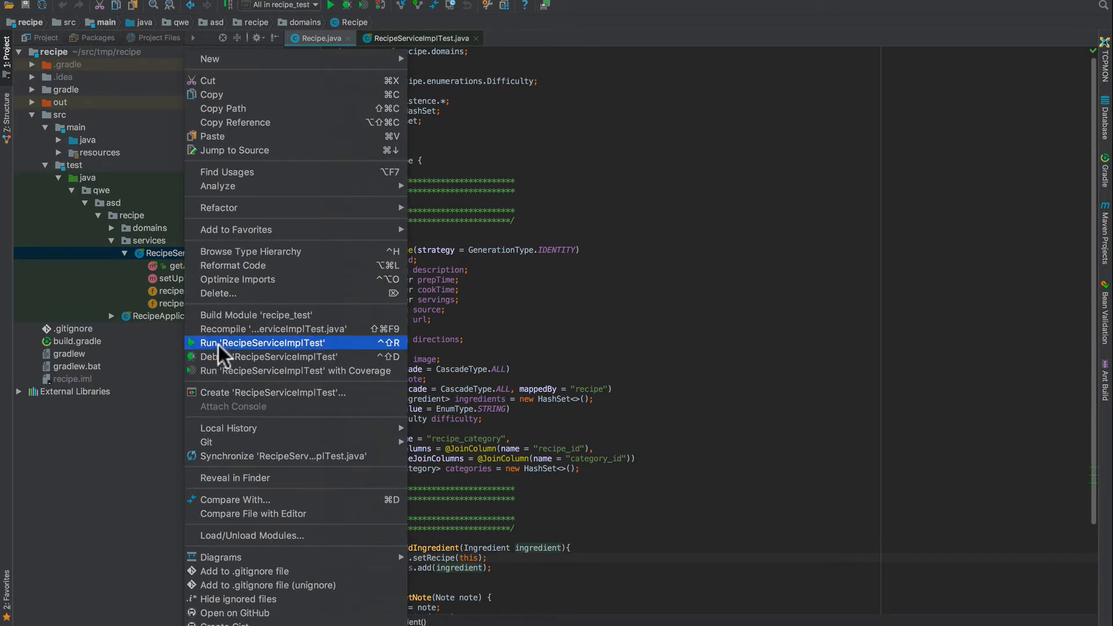
{"action": "left_click", "coordinate": [263, 344]}
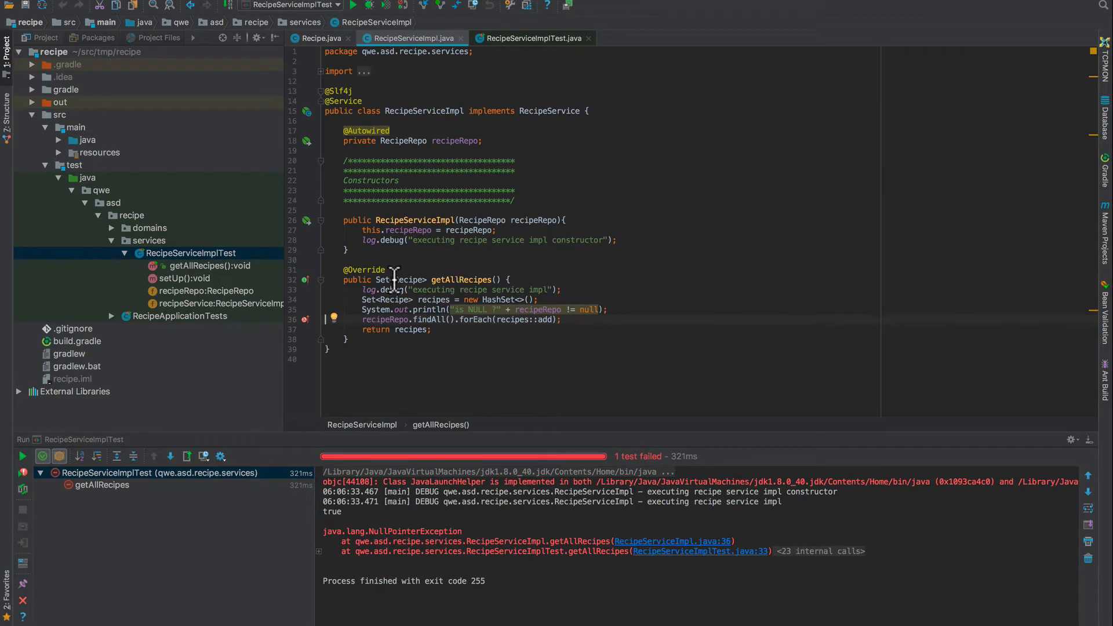
{"action": "mouse_move", "coordinate": [354, 298]}
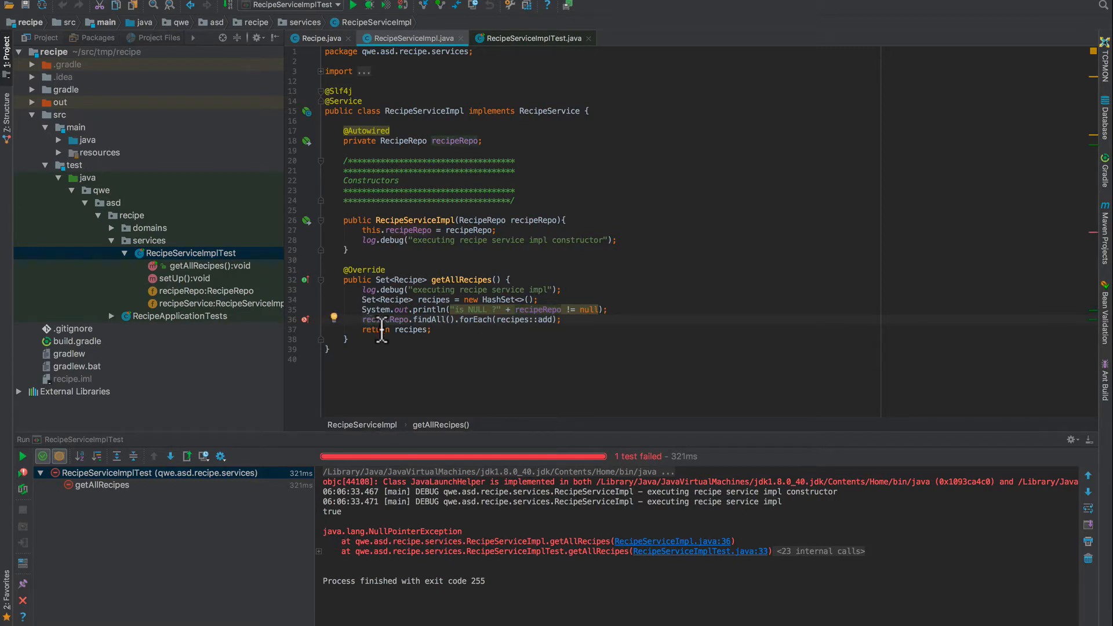
{"action": "mouse_move", "coordinate": [396, 120]}
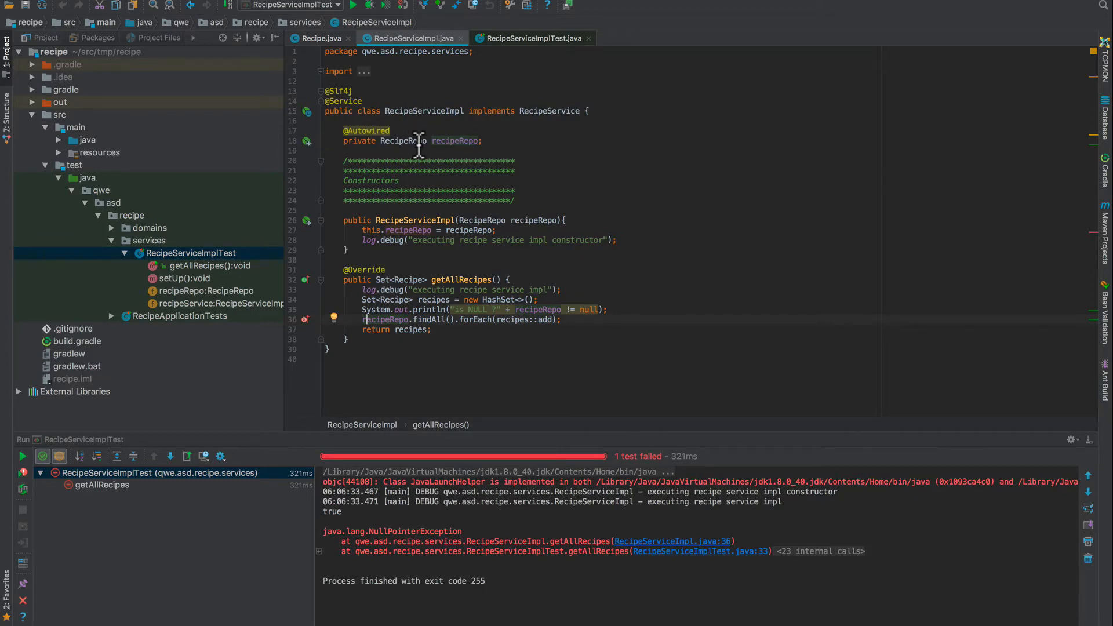
{"action": "mouse_move", "coordinate": [320, 330]}
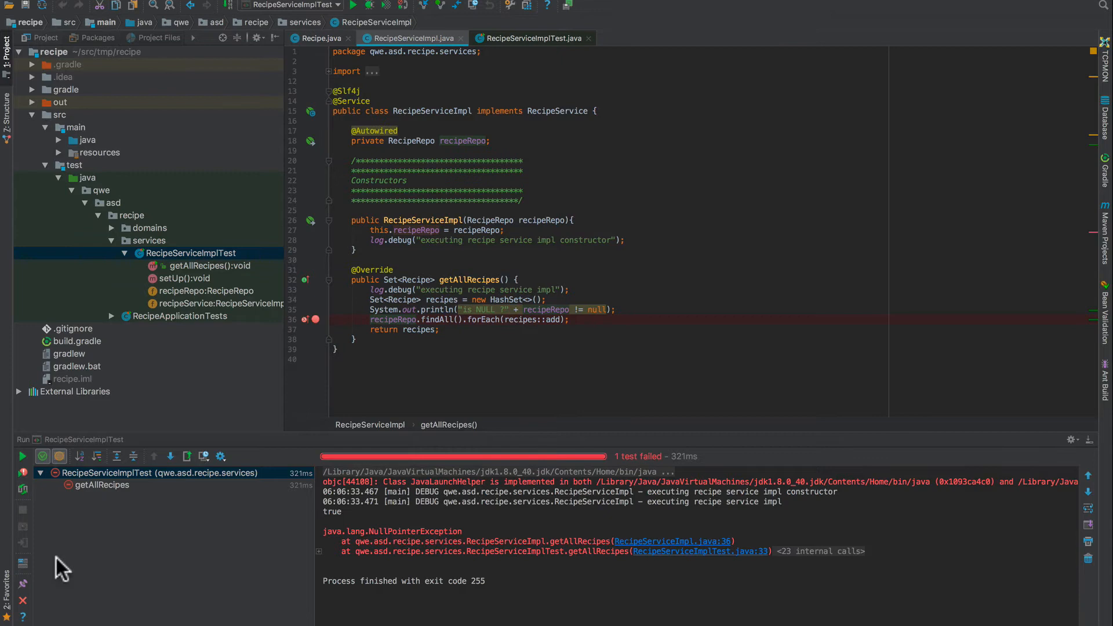
- Debug the test class, pausing at the findAll line with recipeRepo shown as a Mockito mock
{"action": "right_click", "coordinate": [103, 485]}
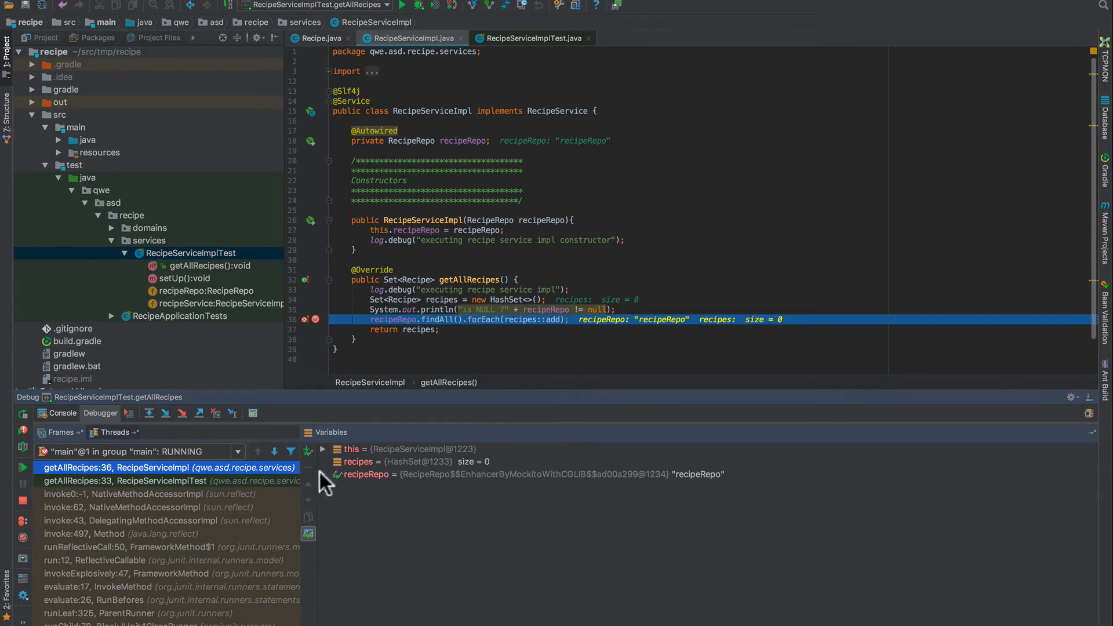
{"action": "left_click", "coordinate": [323, 474]}
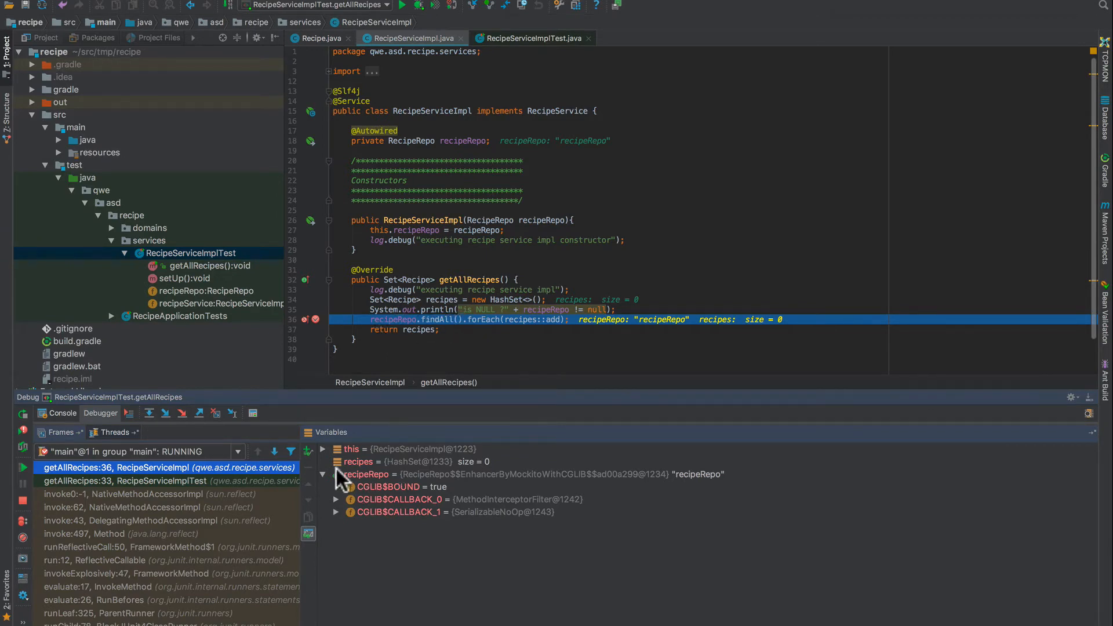
{"action": "left_click", "coordinate": [358, 462]}
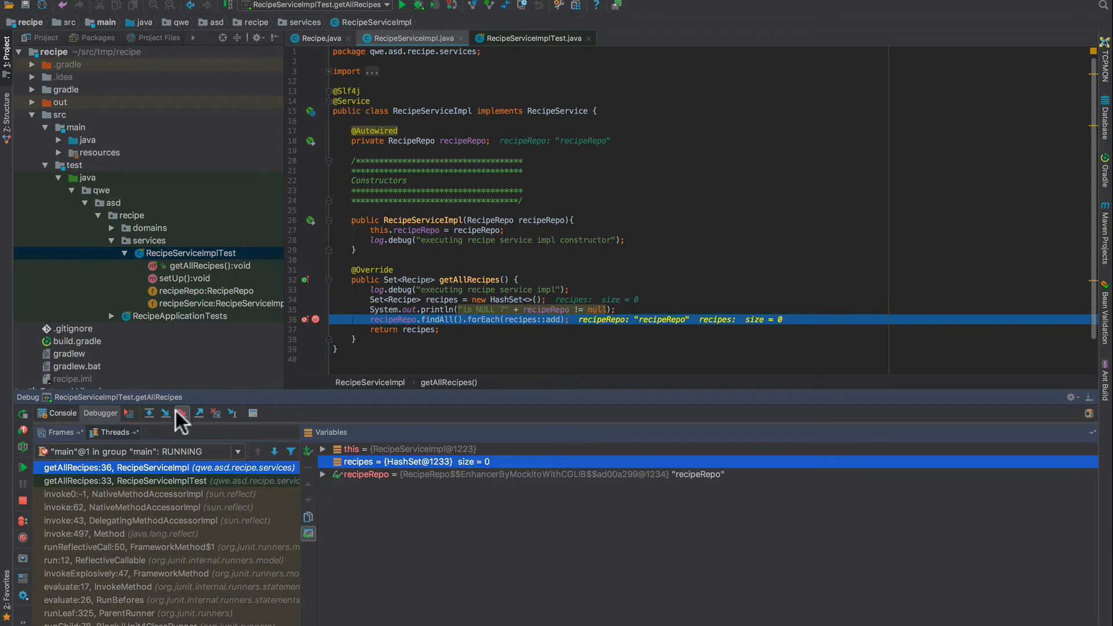
- Step into the findAll call and back out of the Mockito internals
{"action": "left_click", "coordinate": [163, 412]}
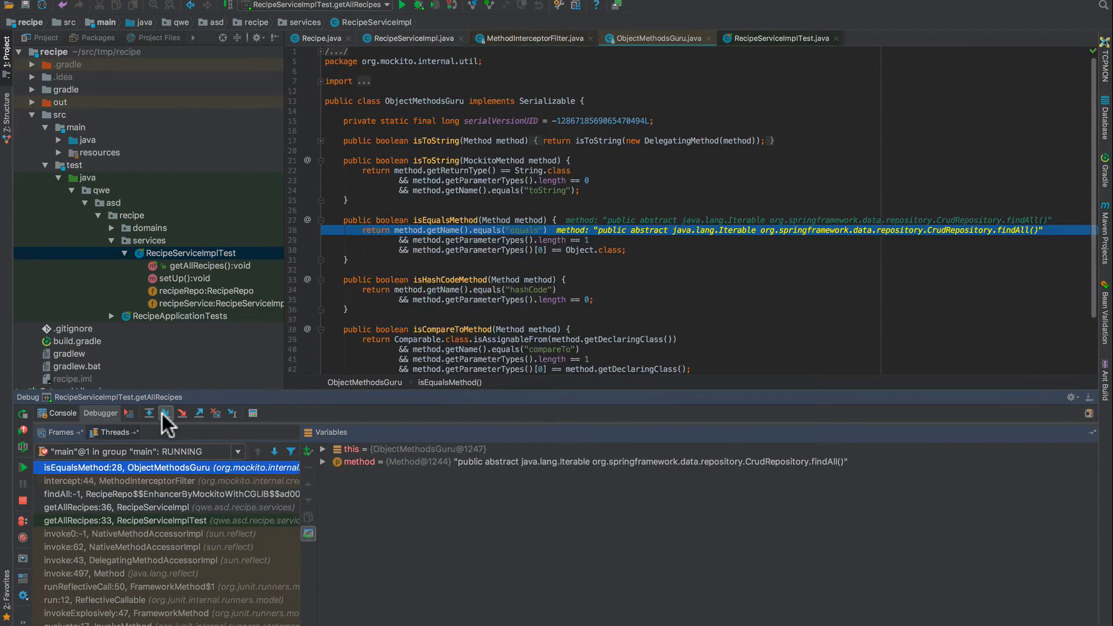
{"action": "left_click", "coordinate": [148, 413]}
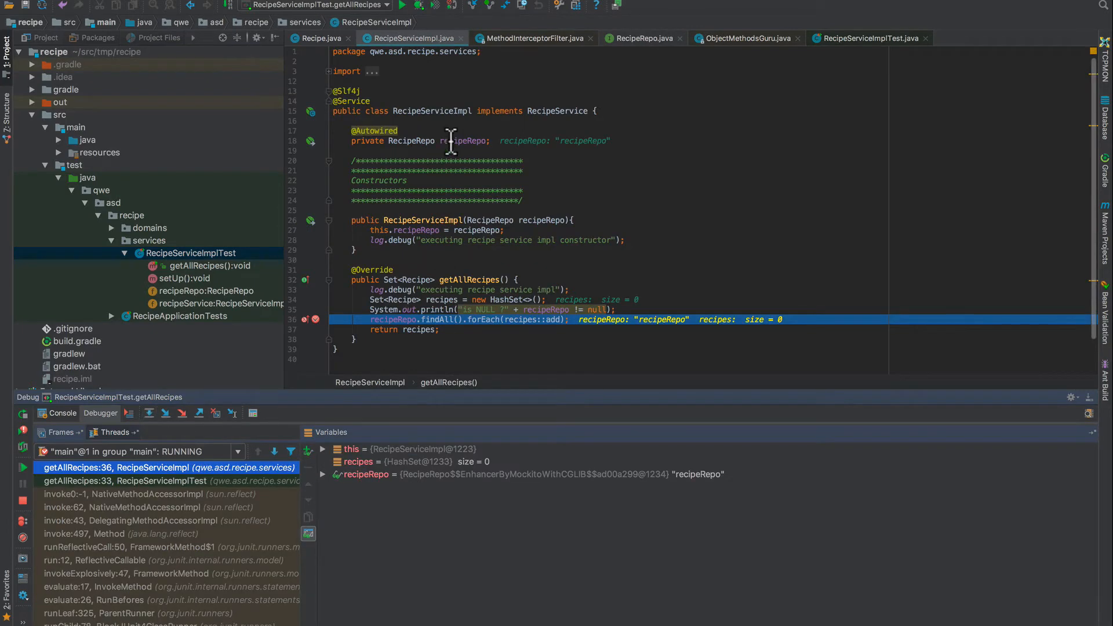
{"action": "mouse_move", "coordinate": [550, 146]}
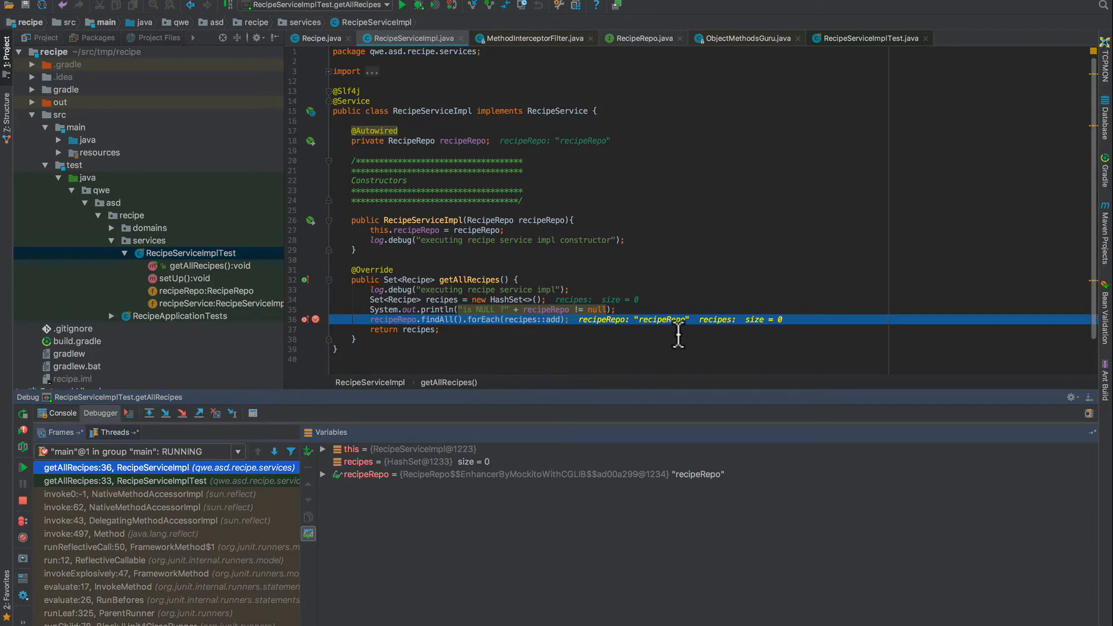
{"action": "mouse_move", "coordinate": [486, 324]}
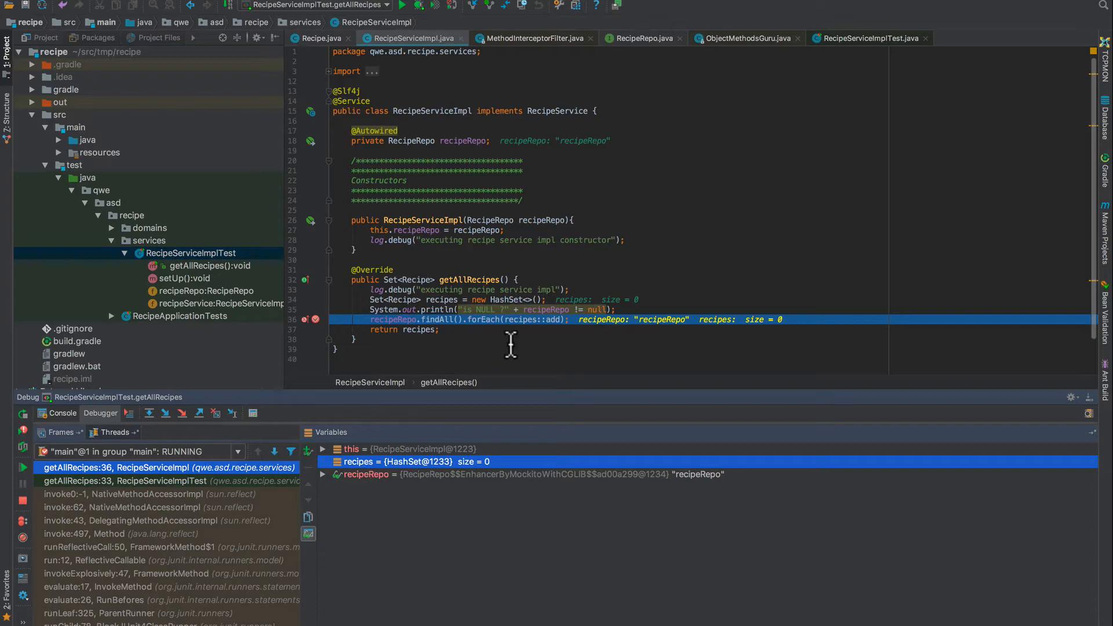
{"action": "mouse_move", "coordinate": [569, 333]}
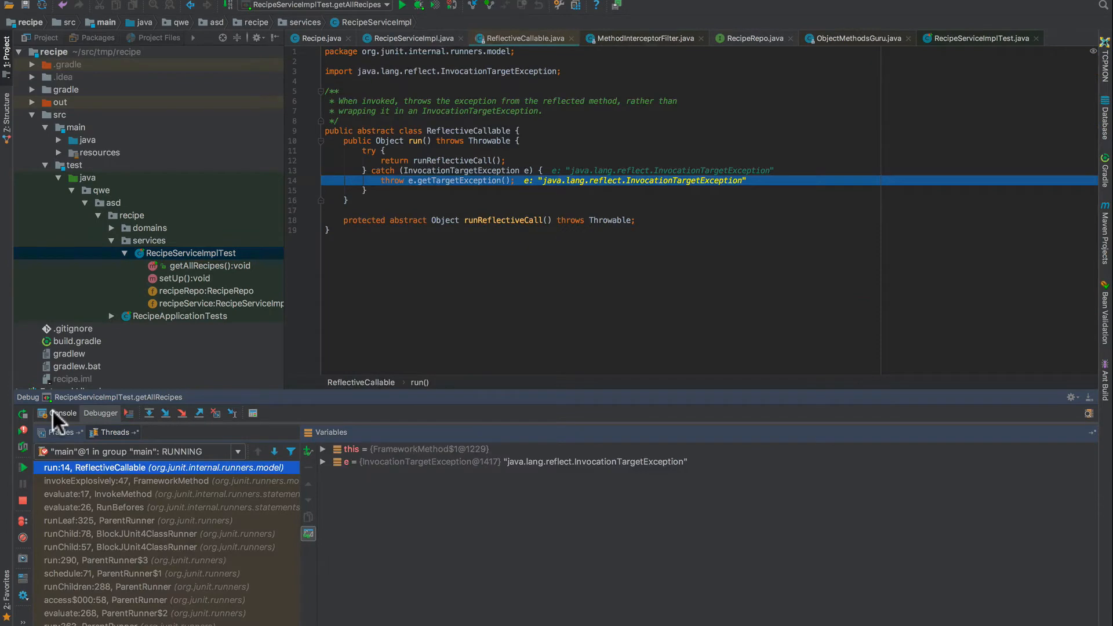
{"action": "mouse_move", "coordinate": [161, 336]}
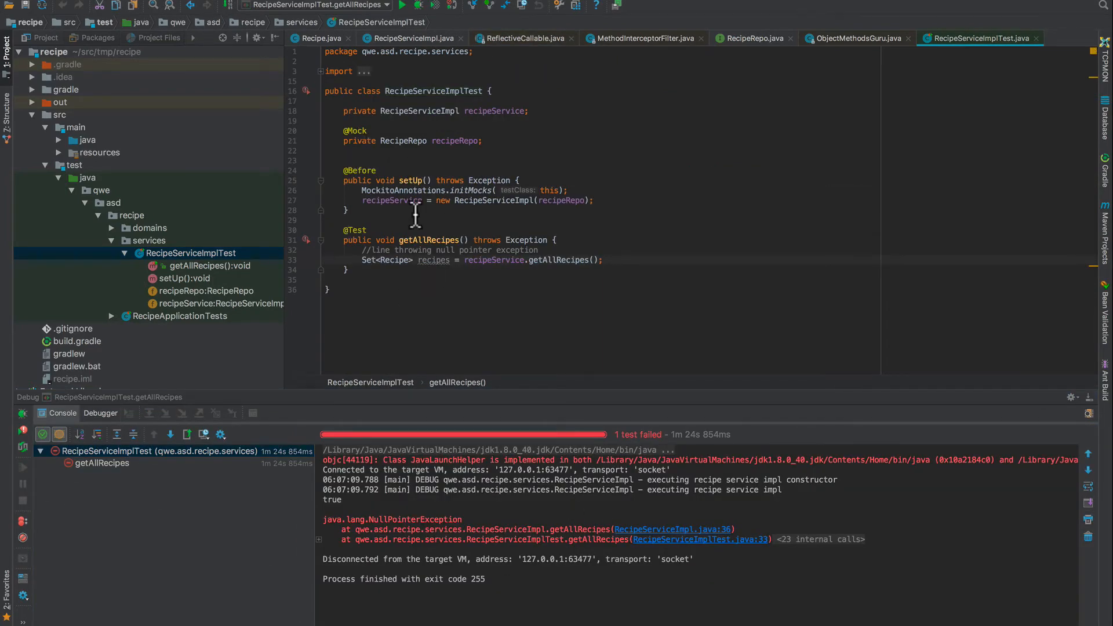
{"action": "mouse_move", "coordinate": [479, 363]}
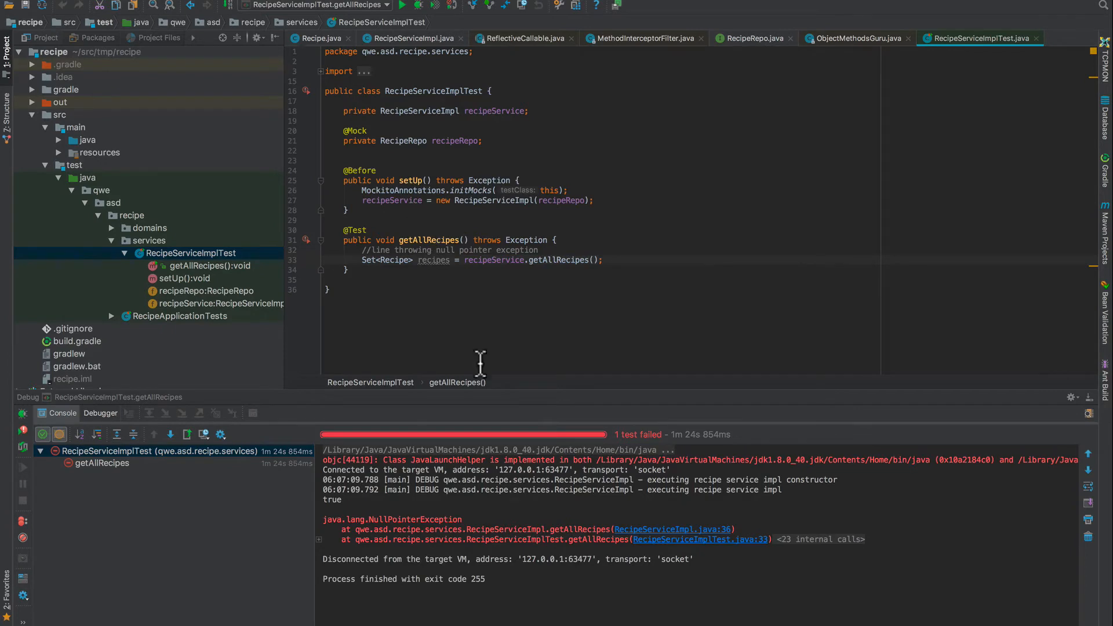
- Return to RecipeServiceImpl, closing a Mockito internal tab, and select the recipeRepo.findAll() call
{"action": "left_click", "coordinate": [411, 37]}
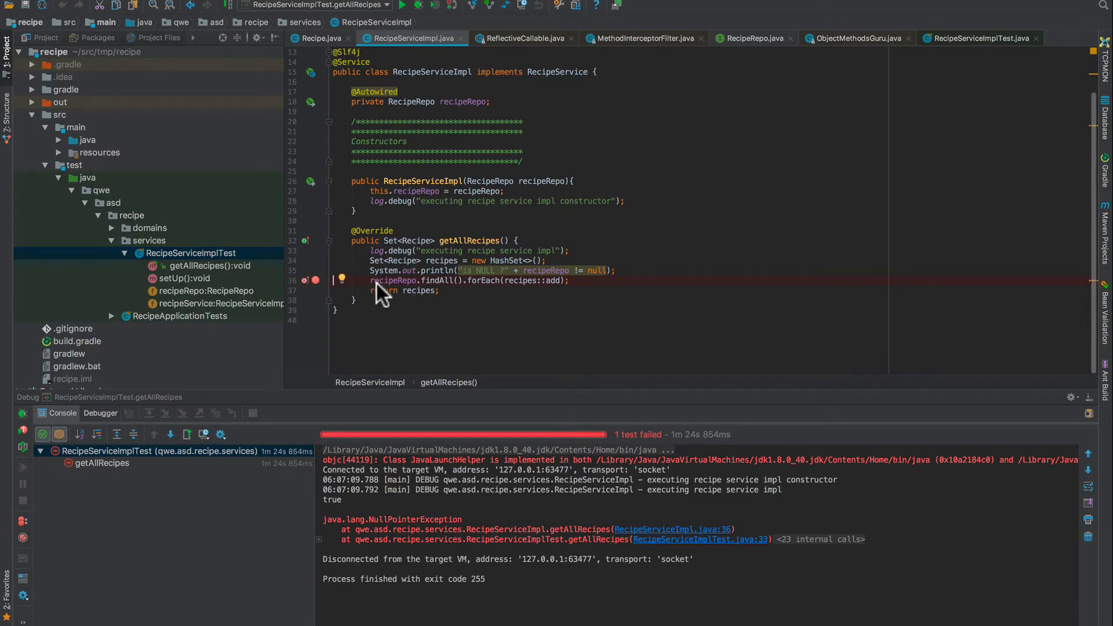
{"action": "mouse_move", "coordinate": [437, 291]}
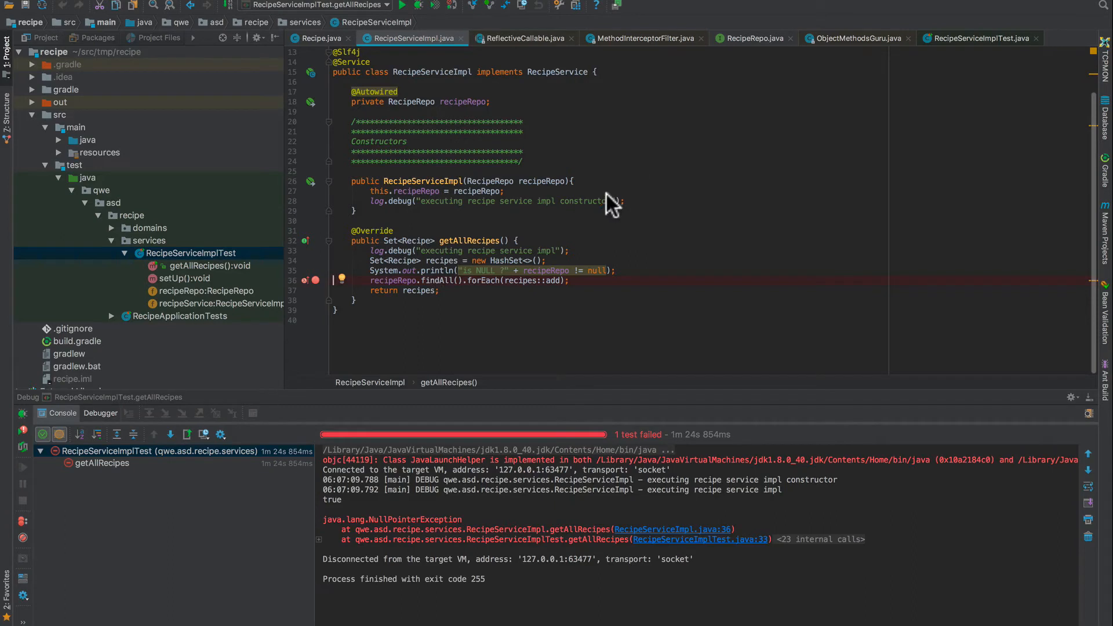
{"action": "mouse_move", "coordinate": [383, 298]}
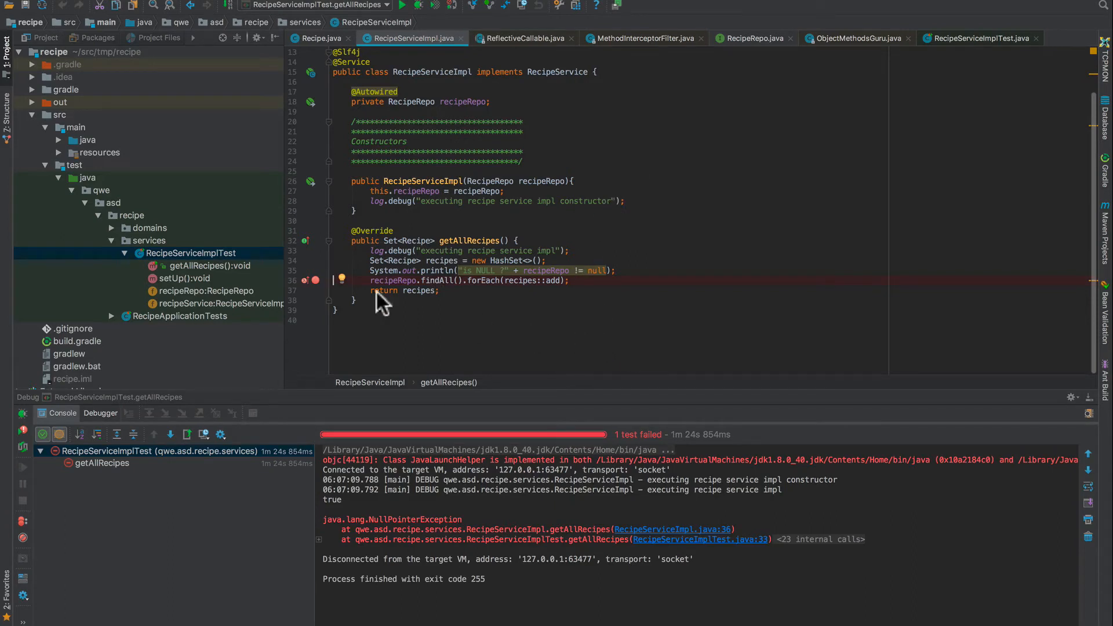
{"action": "mouse_move", "coordinate": [682, 302]}
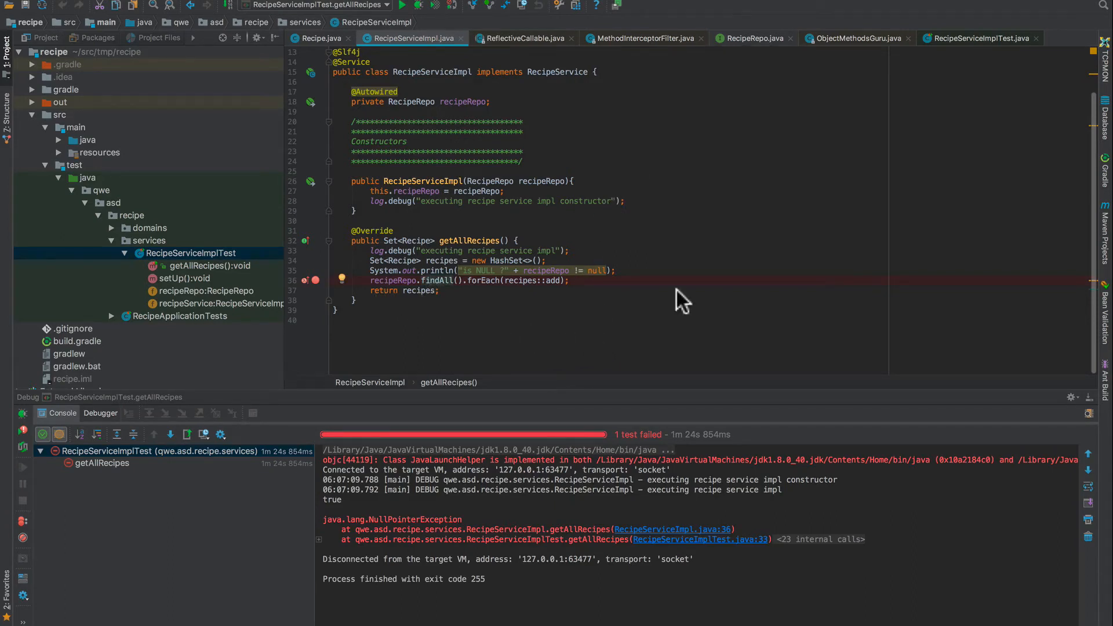
{"action": "left_click", "coordinate": [978, 39]}
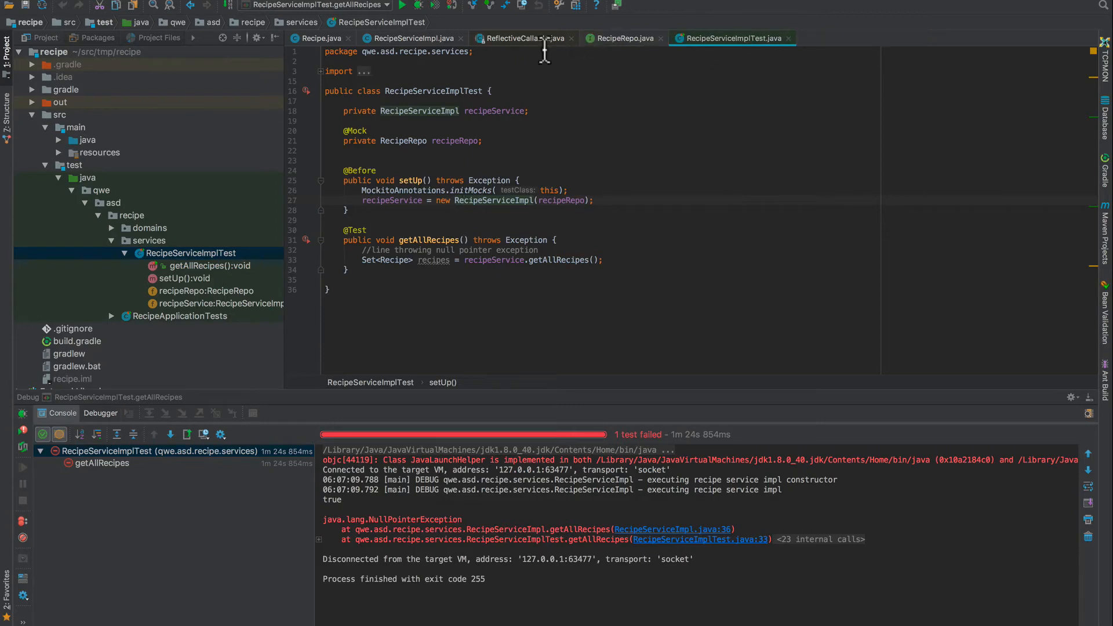
{"action": "left_click", "coordinate": [411, 37]}
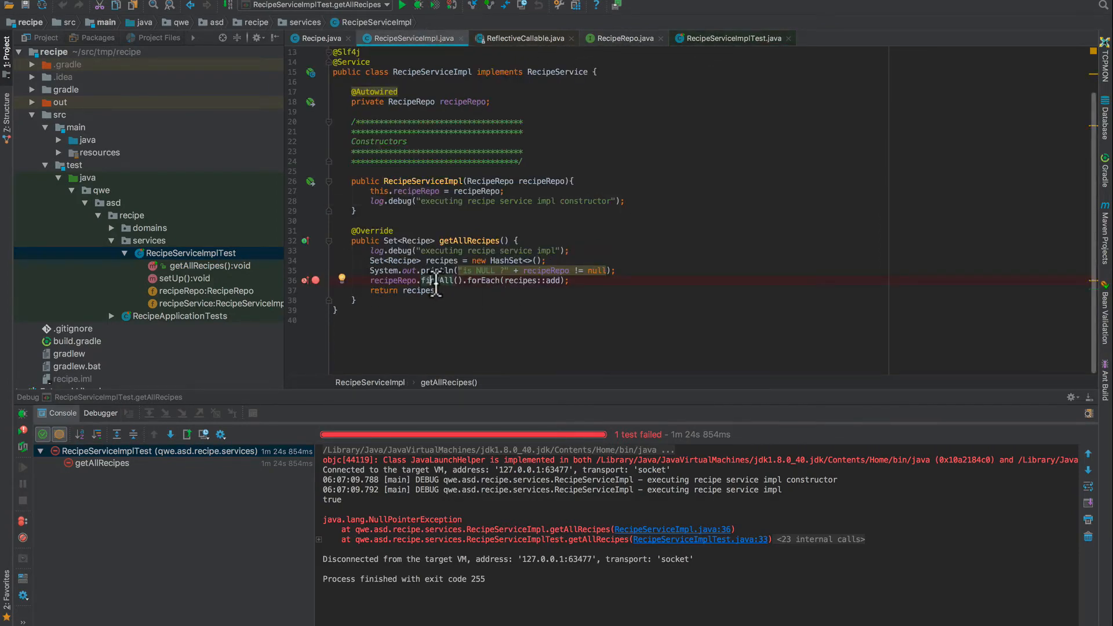
{"action": "double_click", "coordinate": [437, 279]}
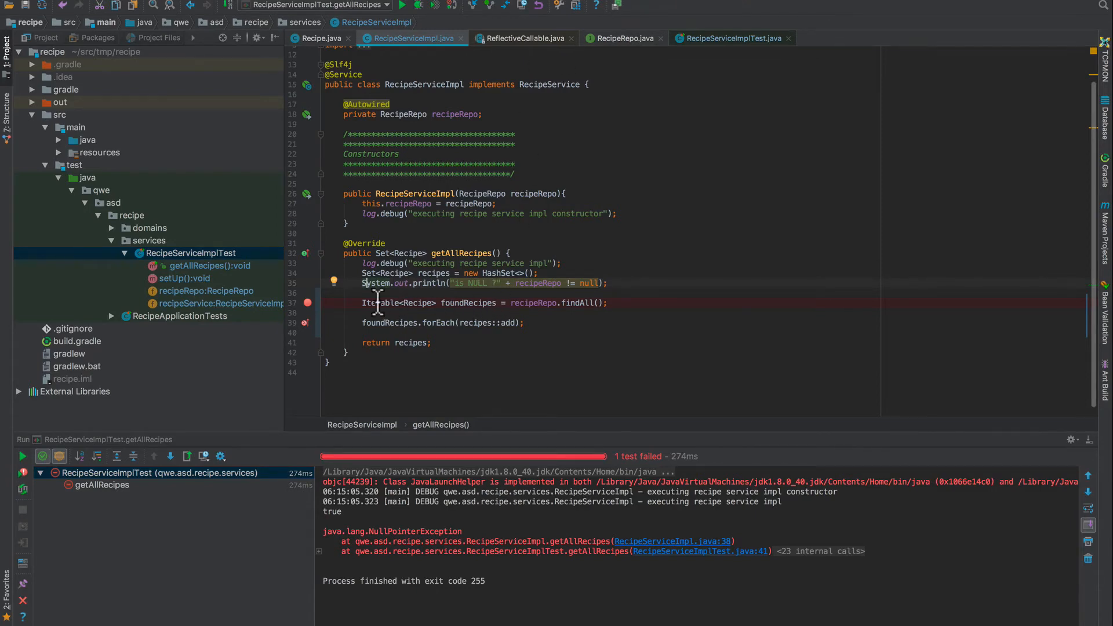
{"action": "mouse_move", "coordinate": [529, 303]}
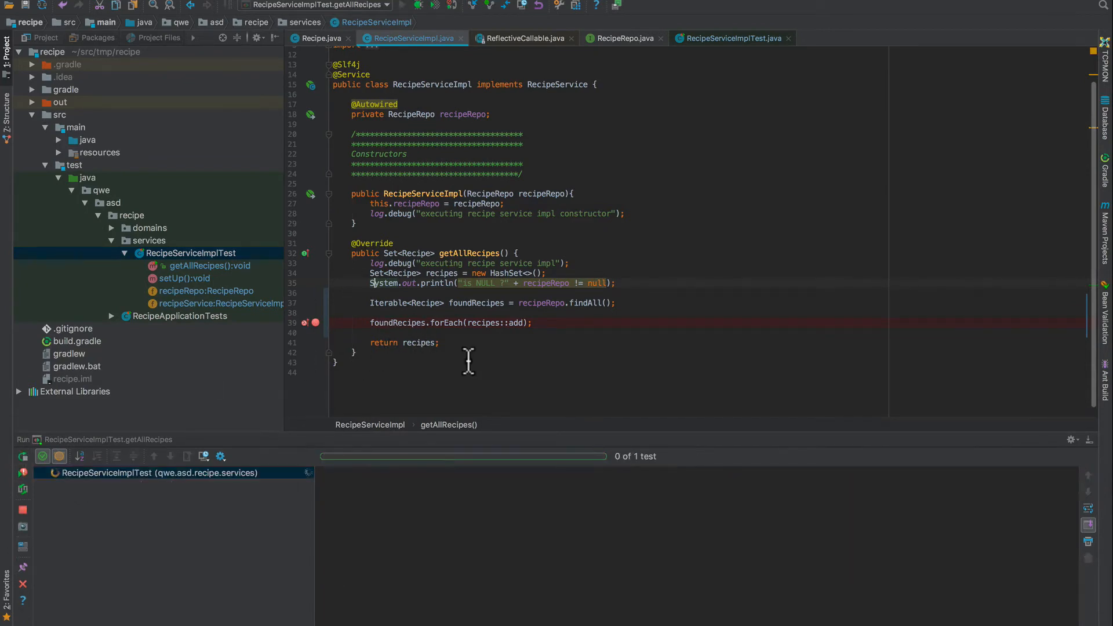
- Select the failed getAllRecipes result showing a NullPointerException at the foundRecipes.forEach line
{"action": "left_click", "coordinate": [419, 6]}
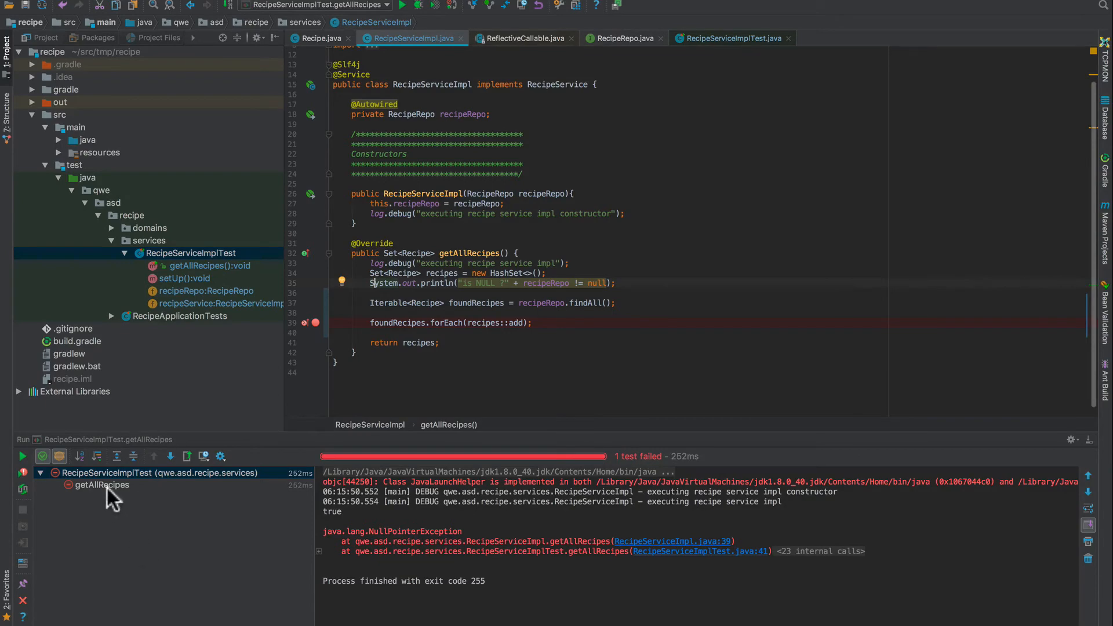
- Debug getAllRecipes again, pausing at line 39 where foundRecipes is null
{"action": "right_click", "coordinate": [102, 485]}
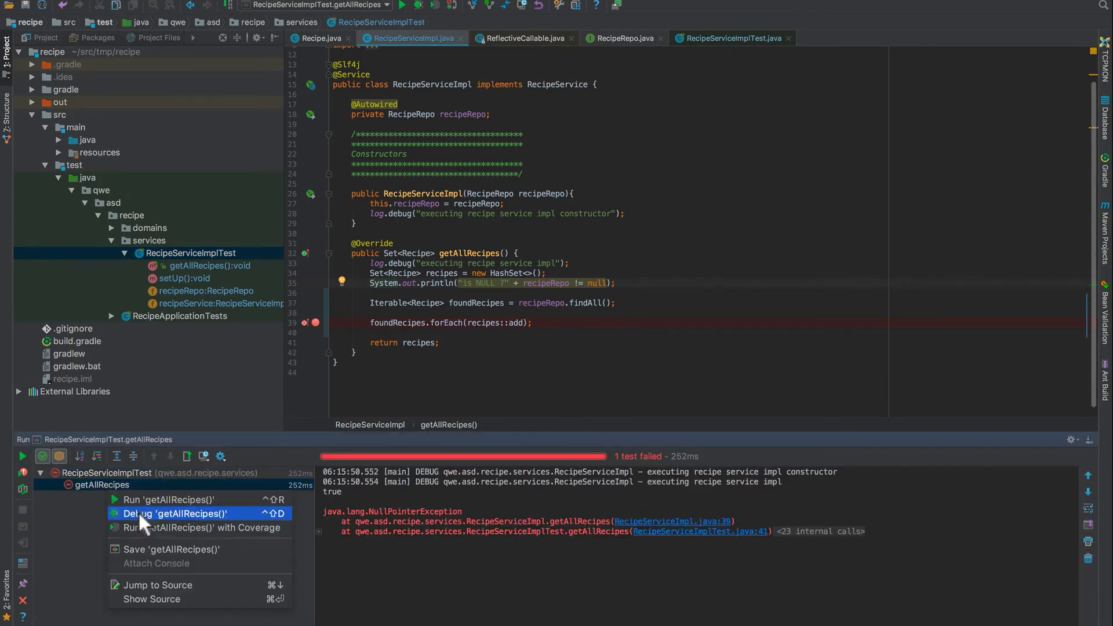
{"action": "left_click", "coordinate": [172, 514]}
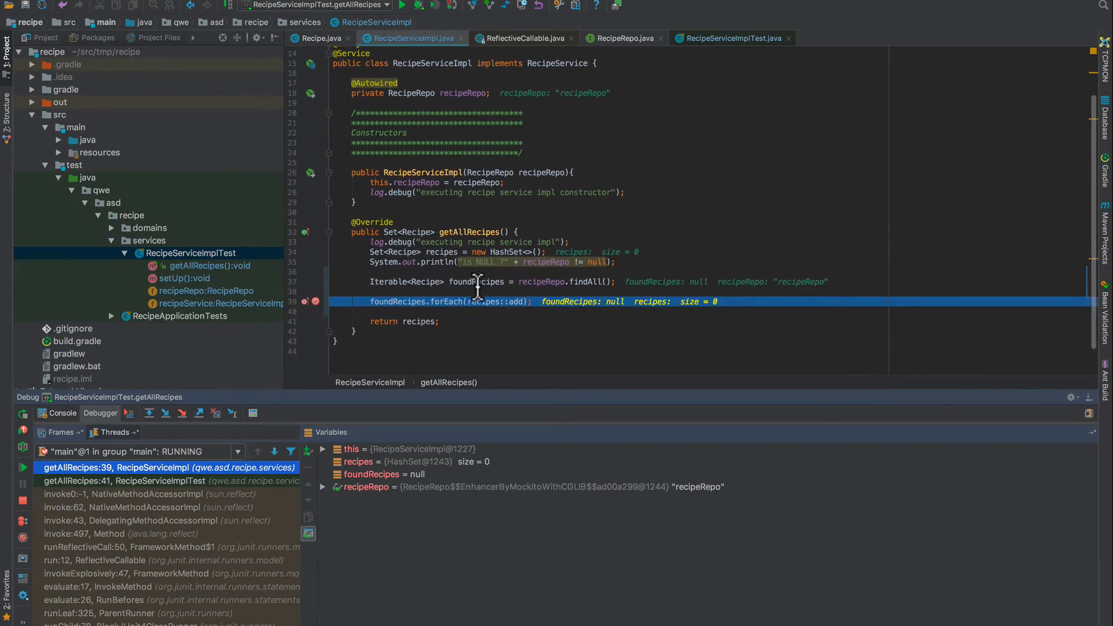
{"action": "mouse_move", "coordinate": [320, 494]}
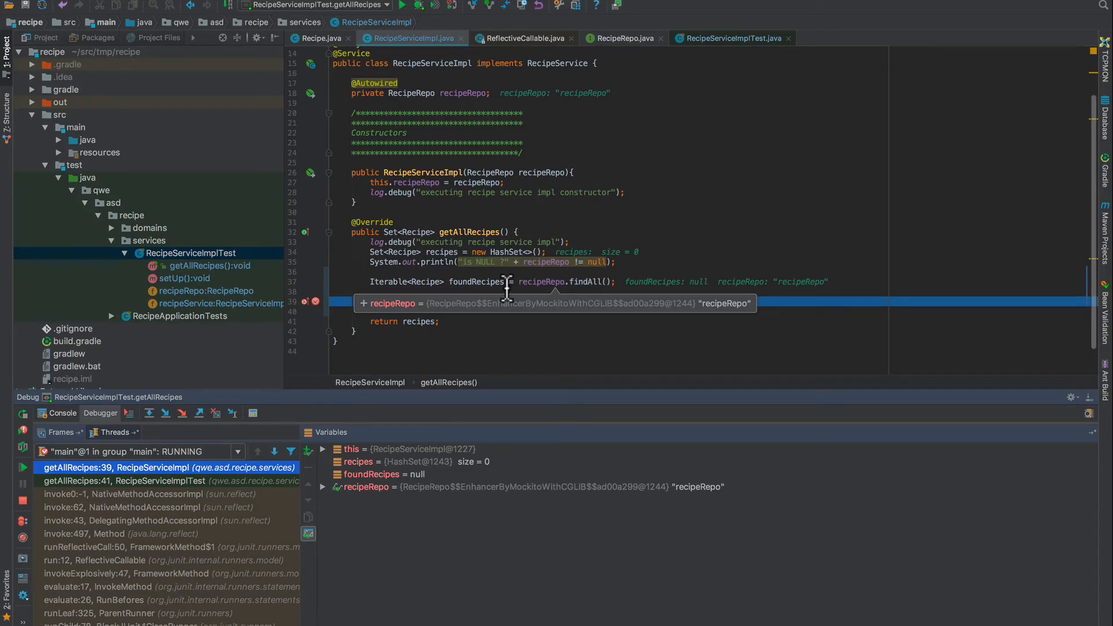
{"action": "mouse_move", "coordinate": [422, 295]}
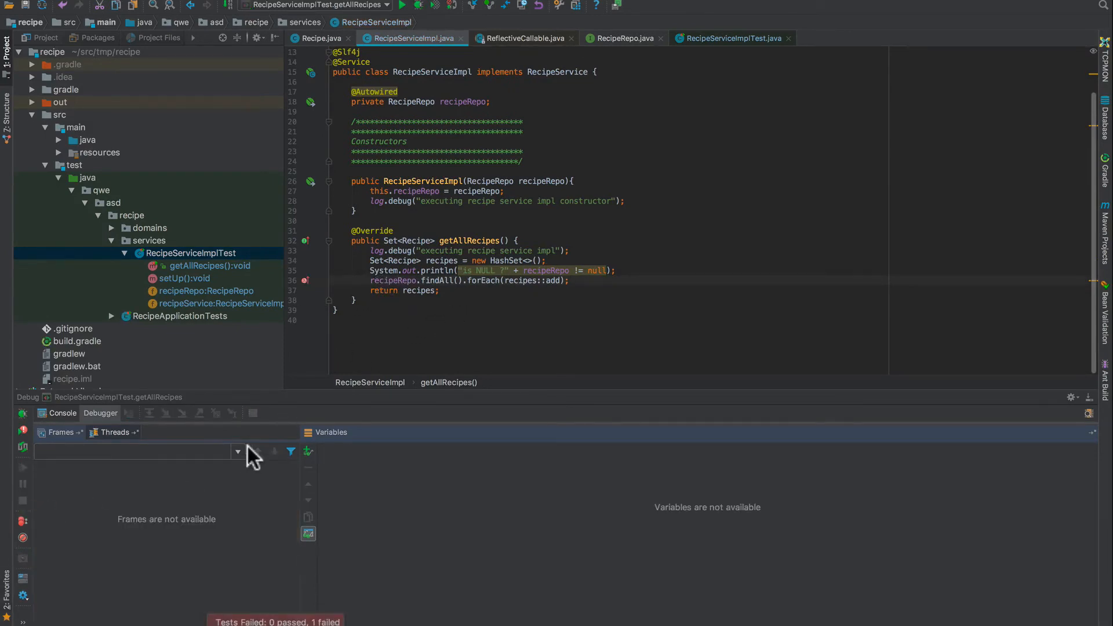
- Stub recipeRepo.findAll() to return an empty recipeList and expand the collapsed imports
{"action": "left_click", "coordinate": [732, 37]}
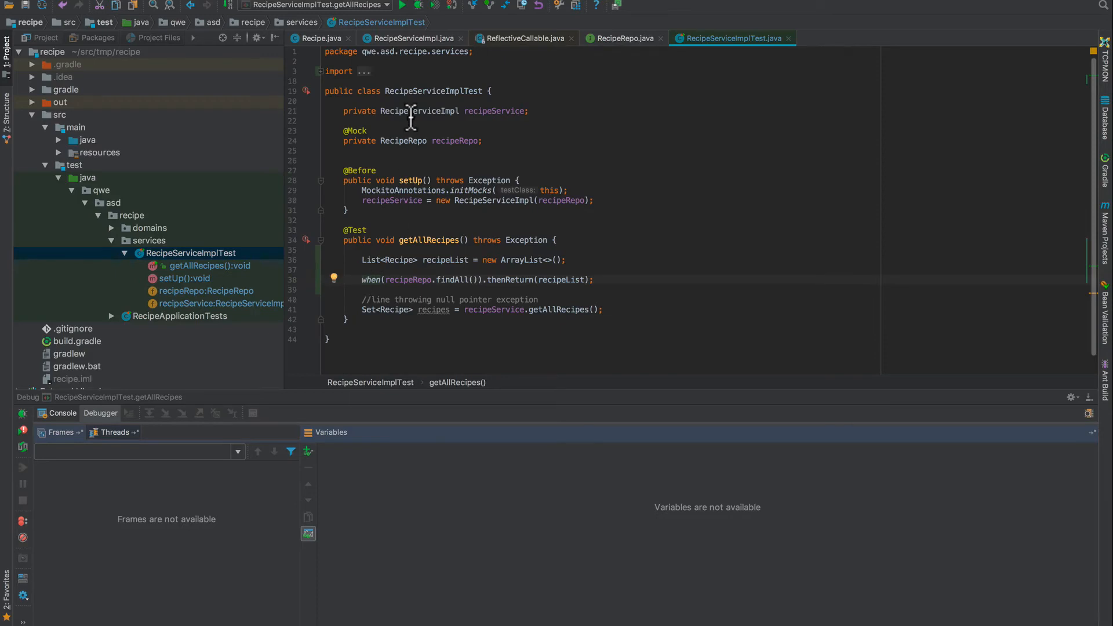
{"action": "mouse_move", "coordinate": [381, 134]}
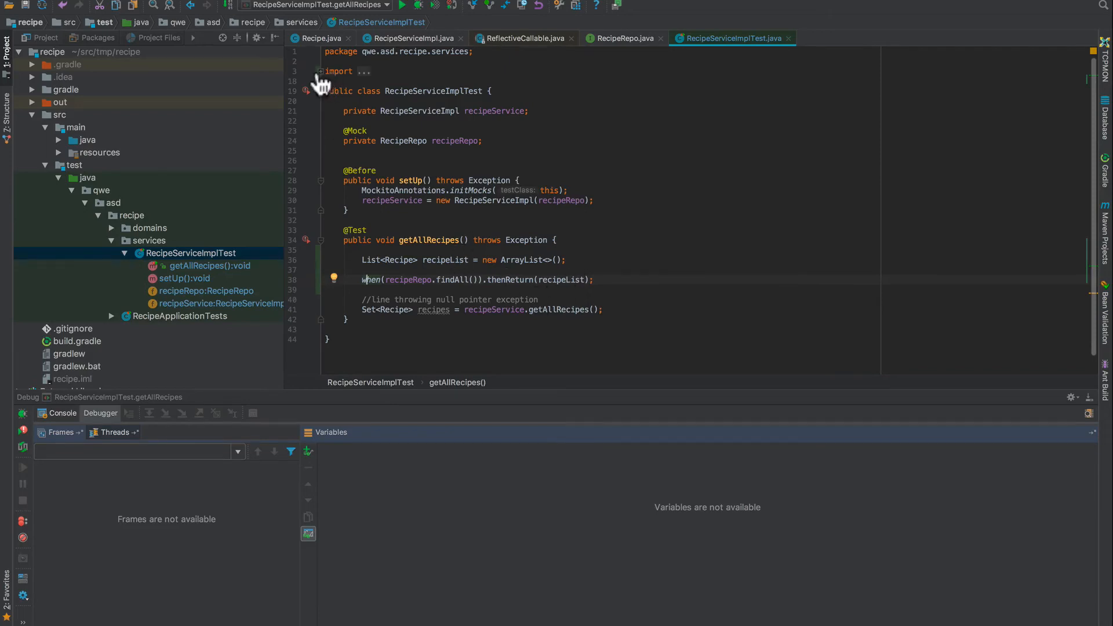
{"action": "left_click", "coordinate": [320, 71]}
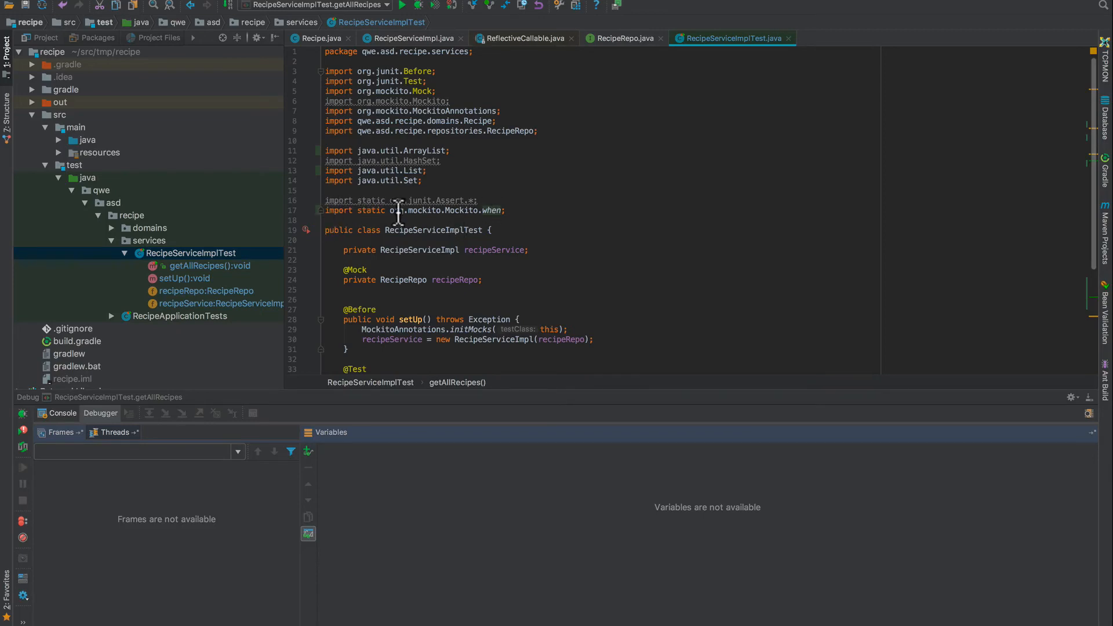
{"action": "mouse_move", "coordinate": [425, 180]}
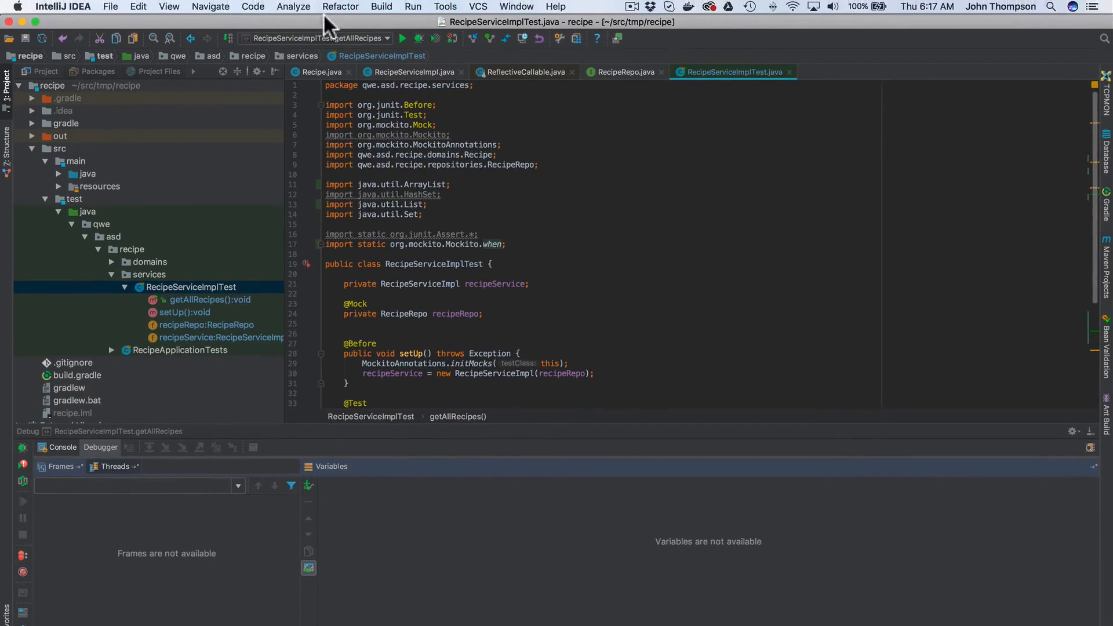
- Optimize imports, dropping the unused Mockito, HashSet and Assert imports
{"action": "left_click", "coordinate": [251, 7]}
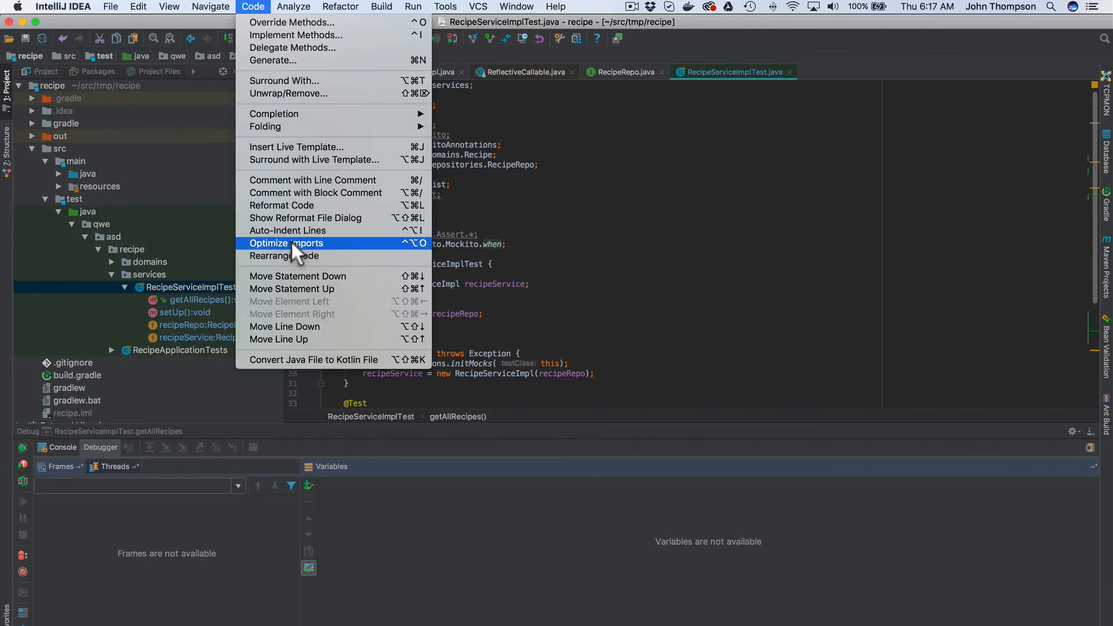
{"action": "left_click", "coordinate": [287, 242]}
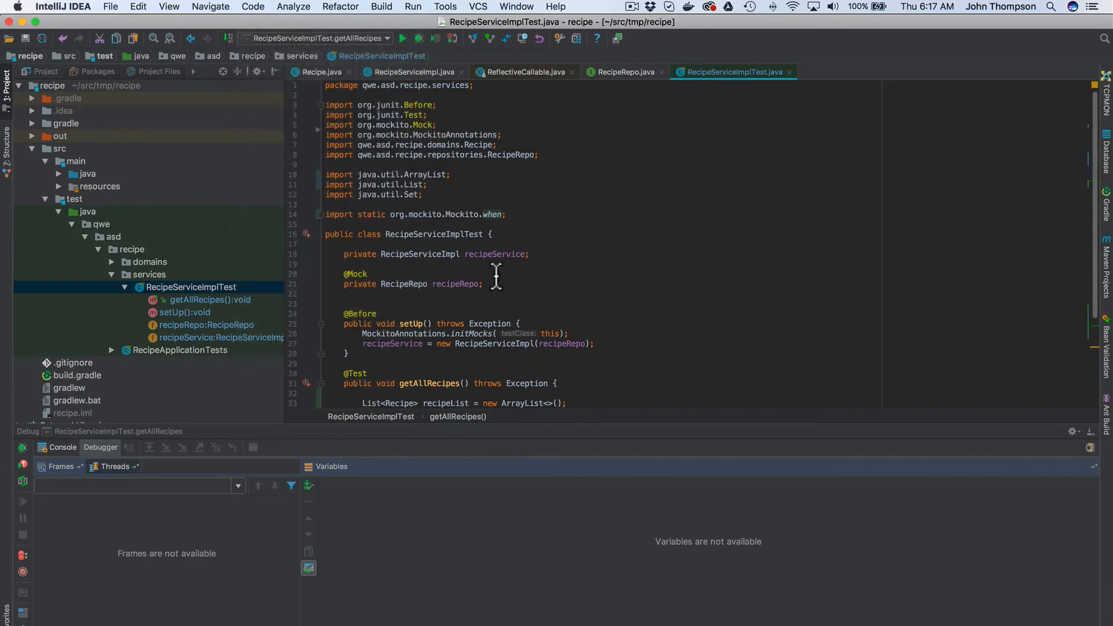
- Rerun getAllRecipes and confirm it passes with exit code 0
{"action": "scroll", "scroll_direction": "down", "scroll_amount": 3}
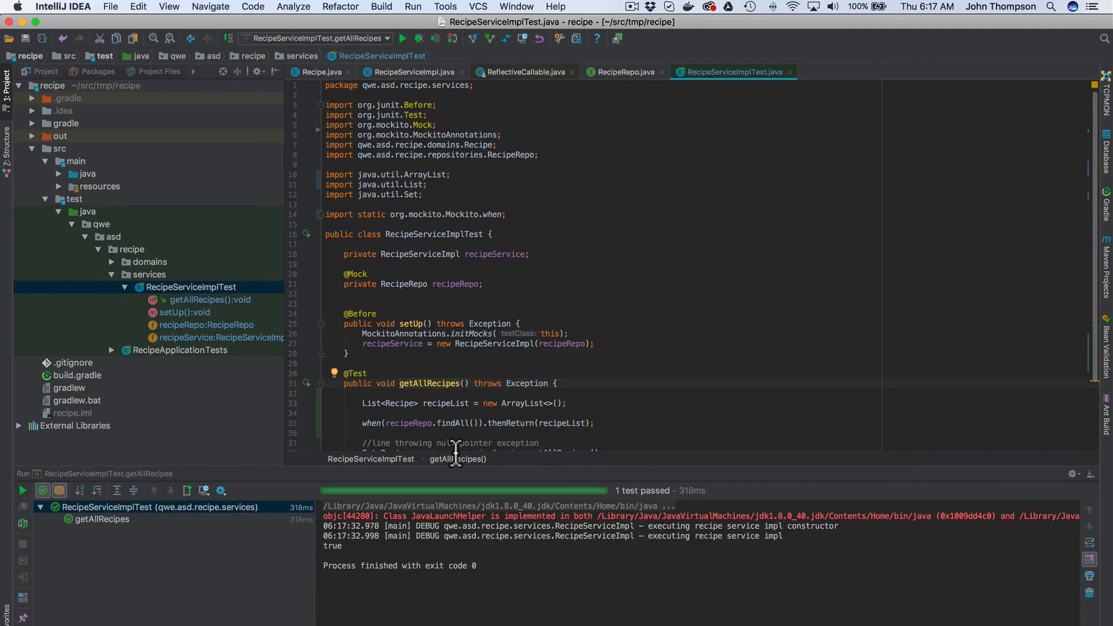
{"action": "mouse_move", "coordinate": [653, 361]}
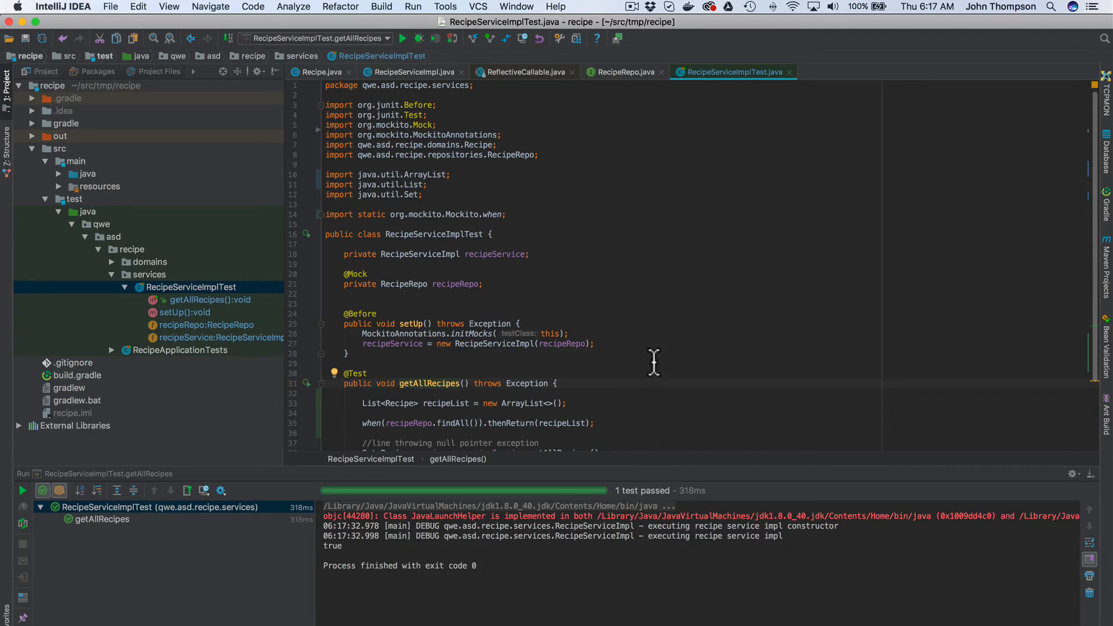